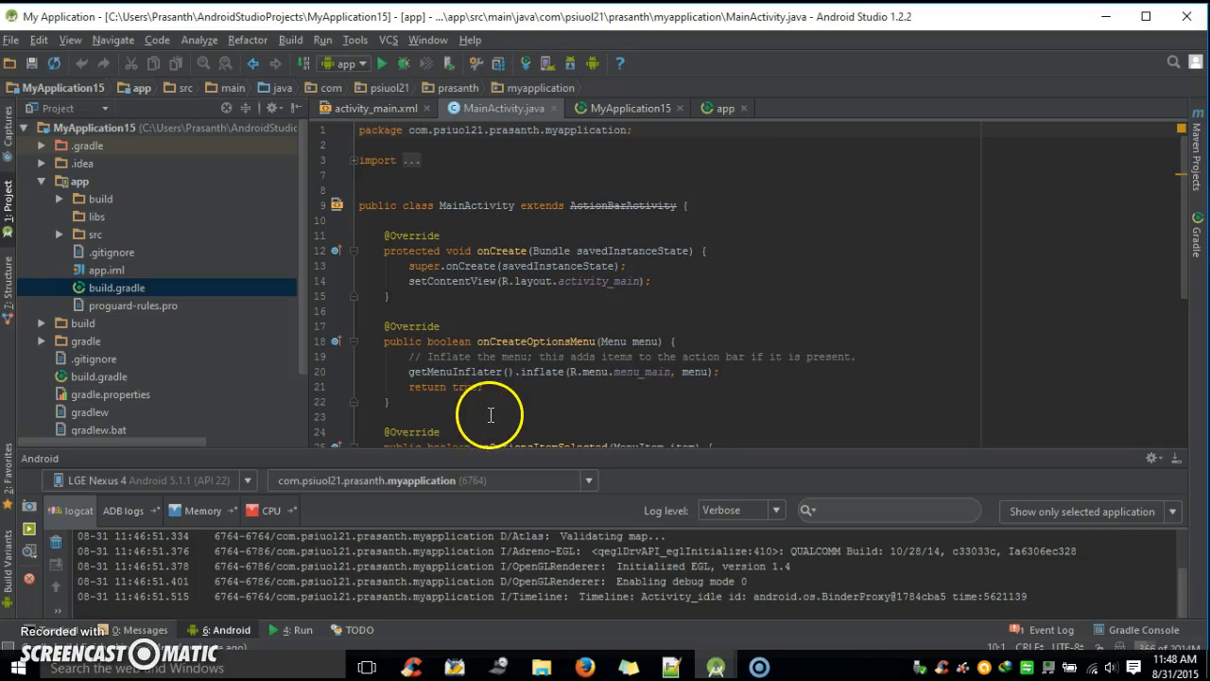
mouse_move(499, 340)
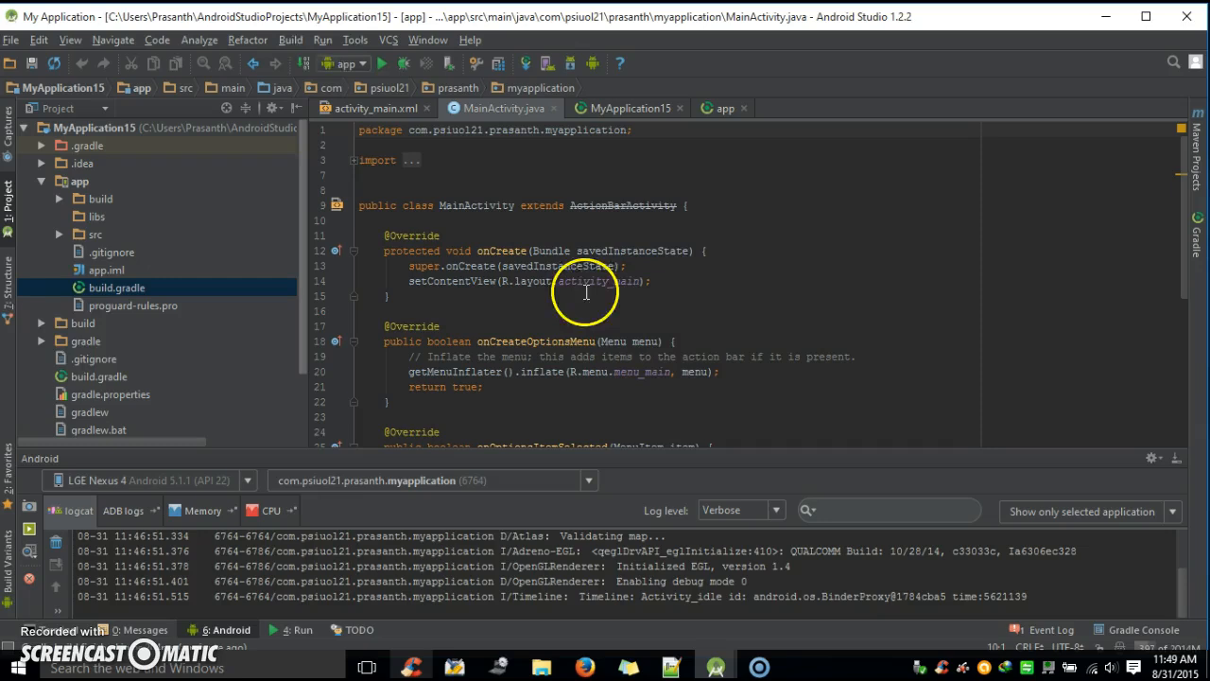
mouse_move(19, 19)
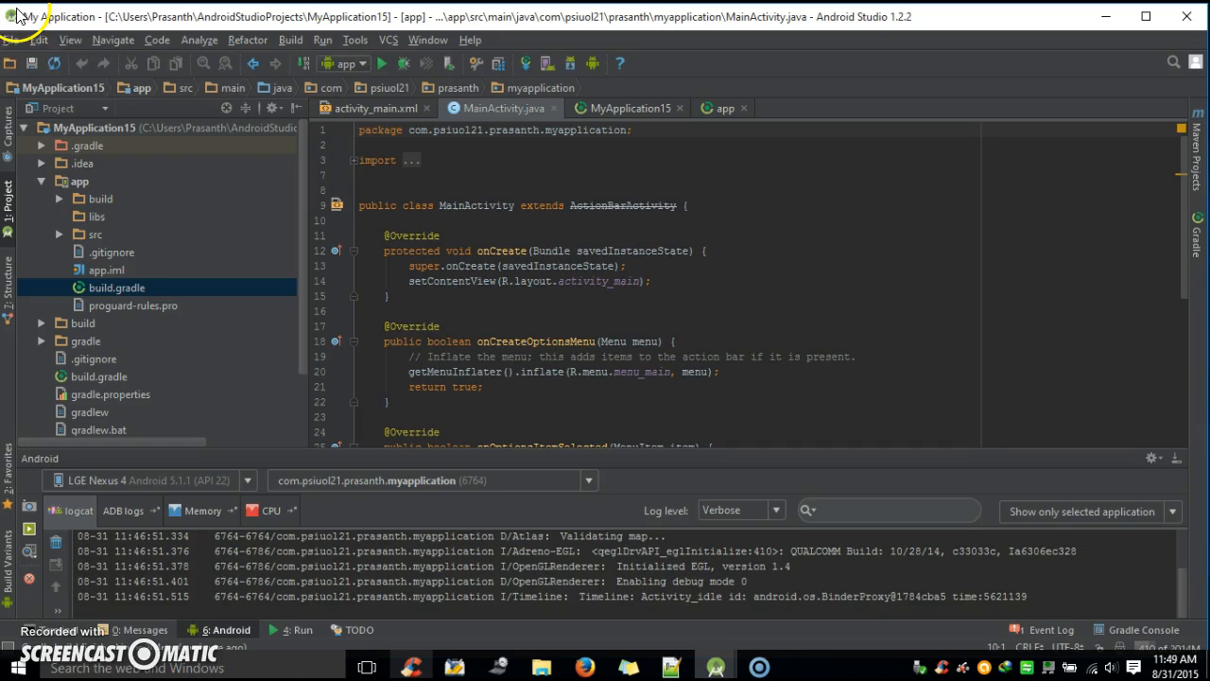
mouse_move(509, 385)
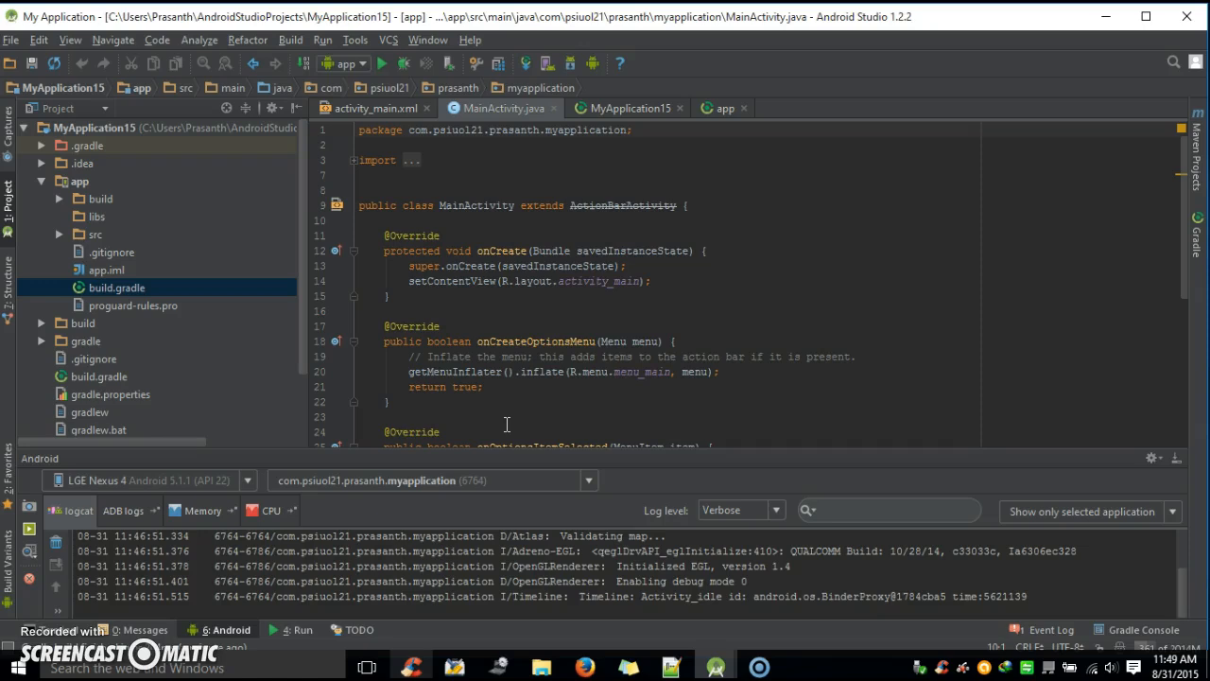
Place an EditText and a Button below it on activity_main, starting the button label 'Ch'.
scroll("down", 3)
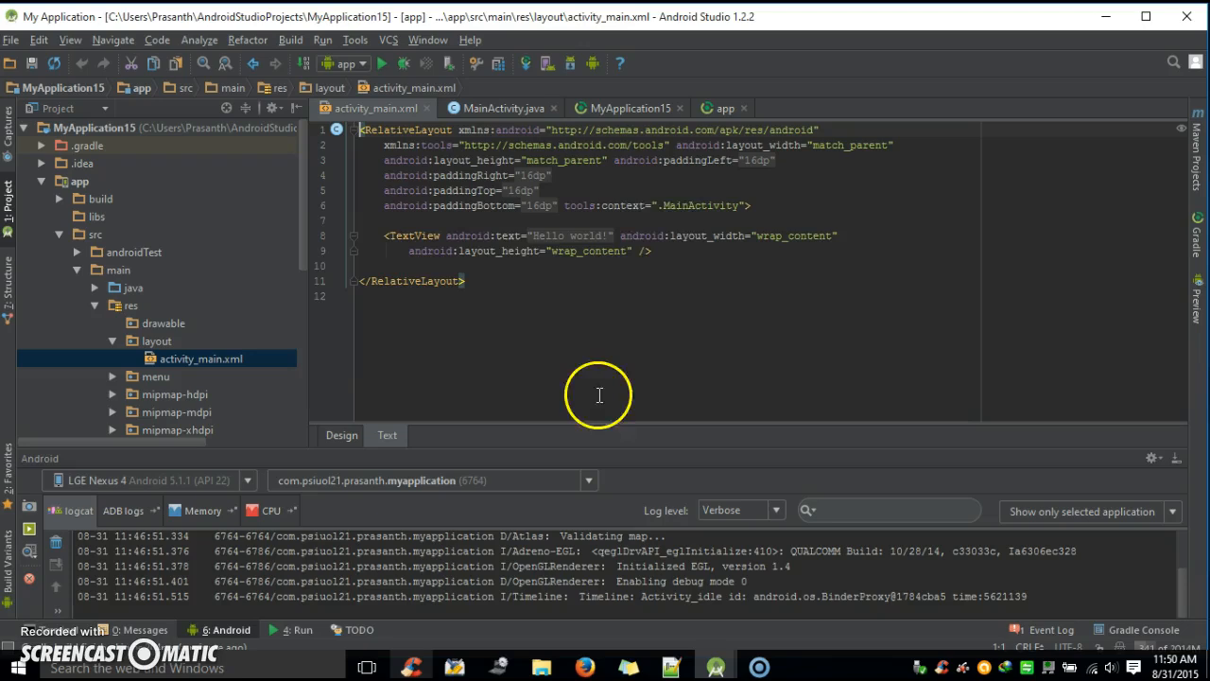
left_click(341, 435)
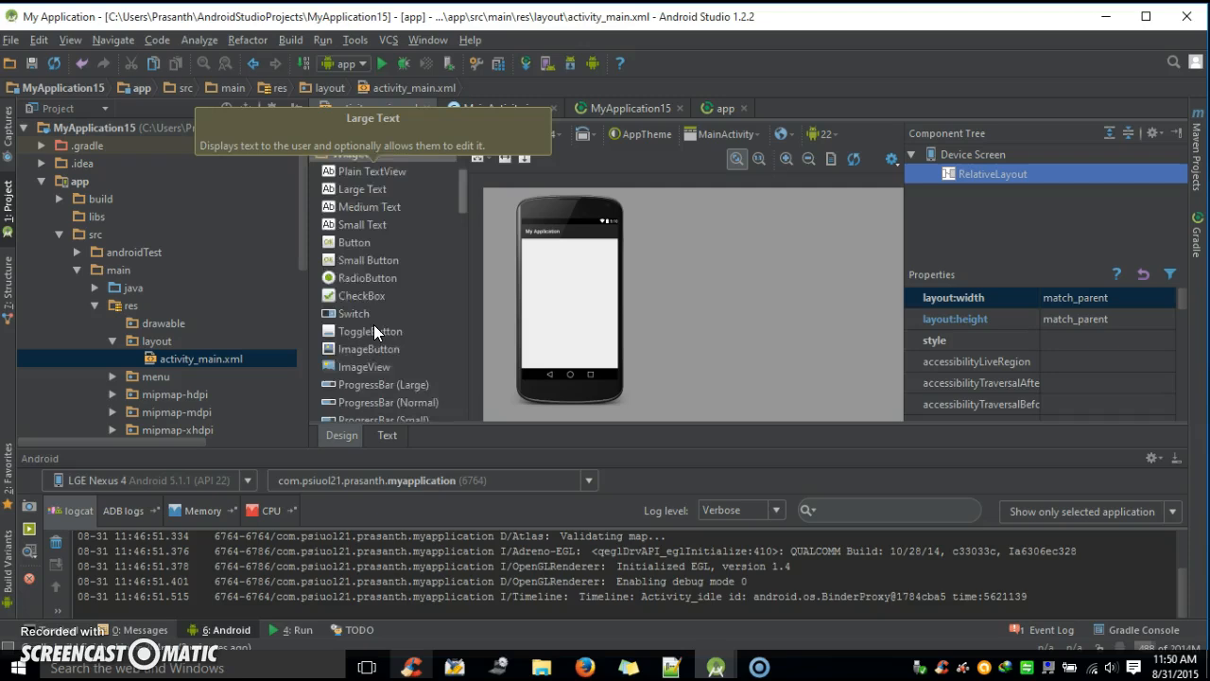
left_click_drag(363, 295, 525, 246)
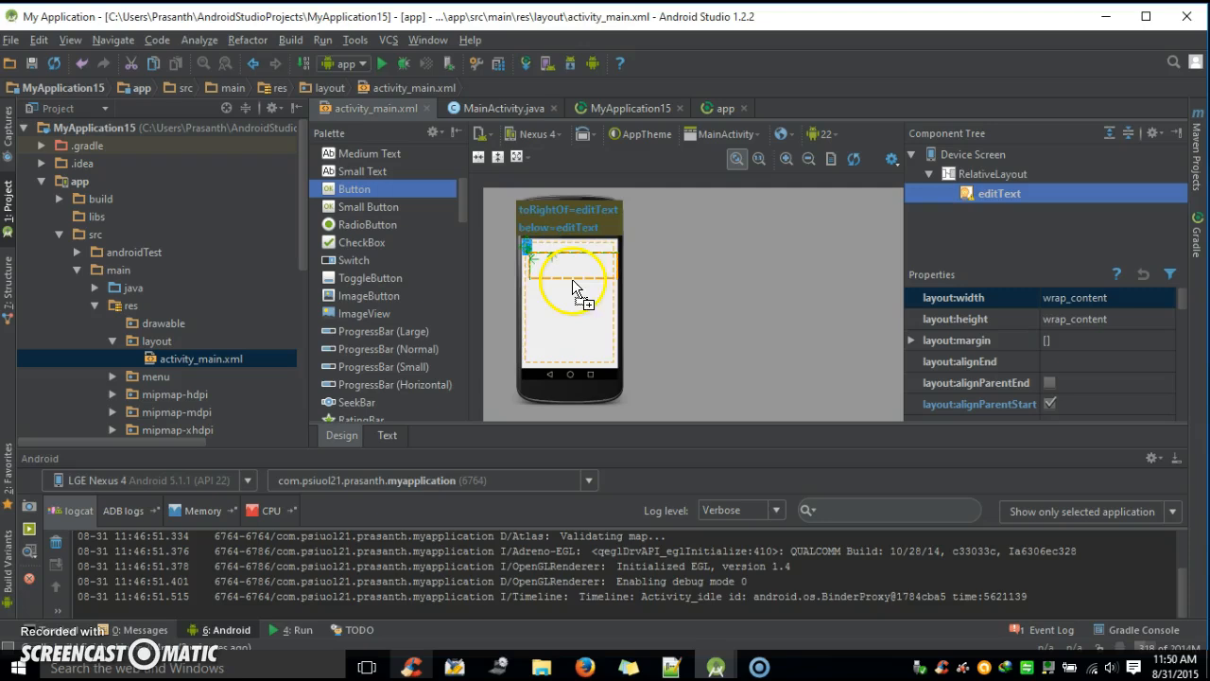
left_click(386, 435)
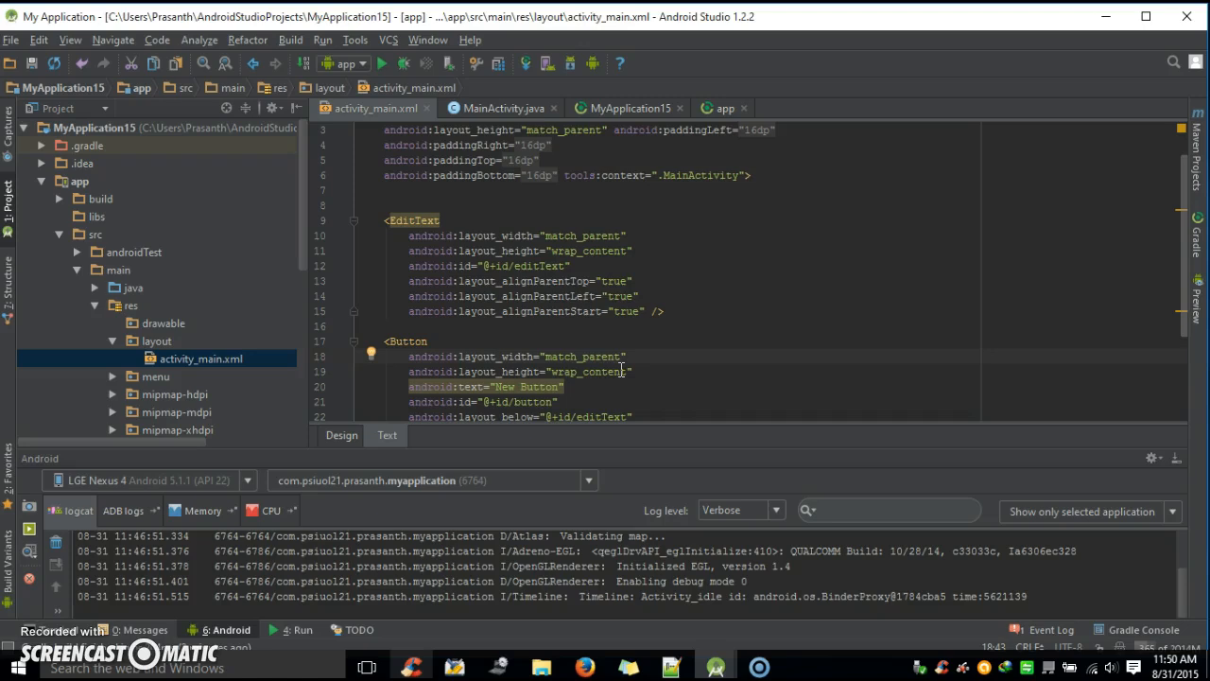
type("Ch")
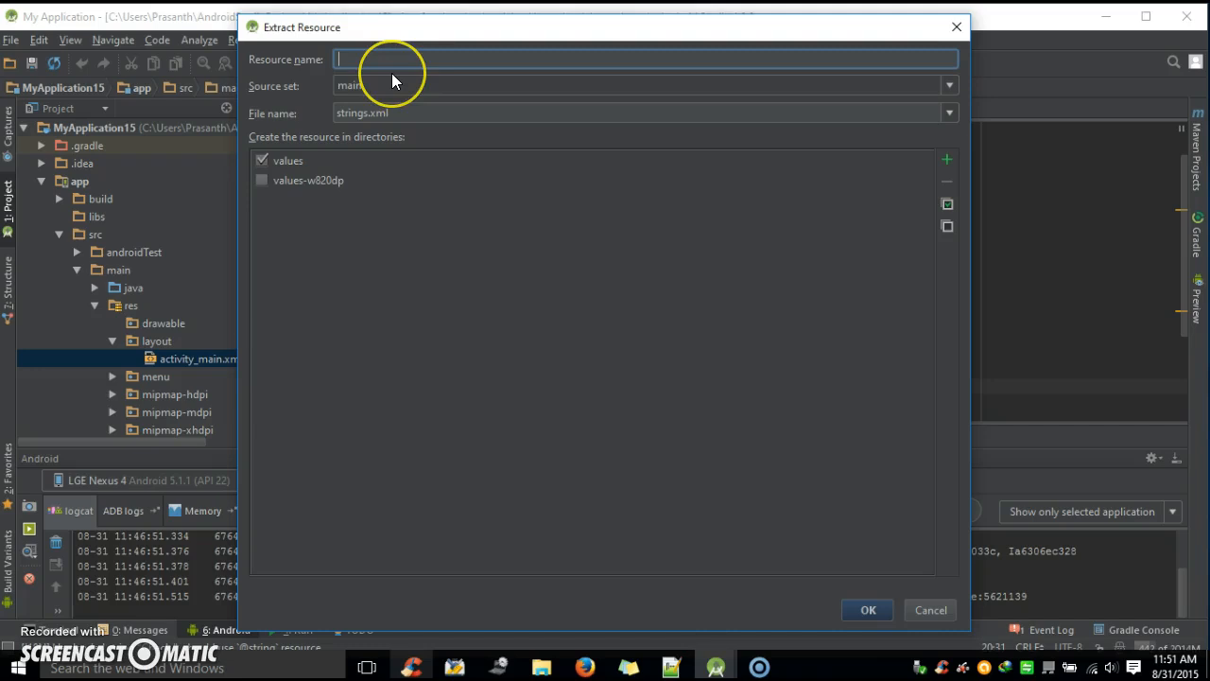
Extract the label into string resource check_it = 'Check It', then leave strings.xml.
left_click(929, 608)
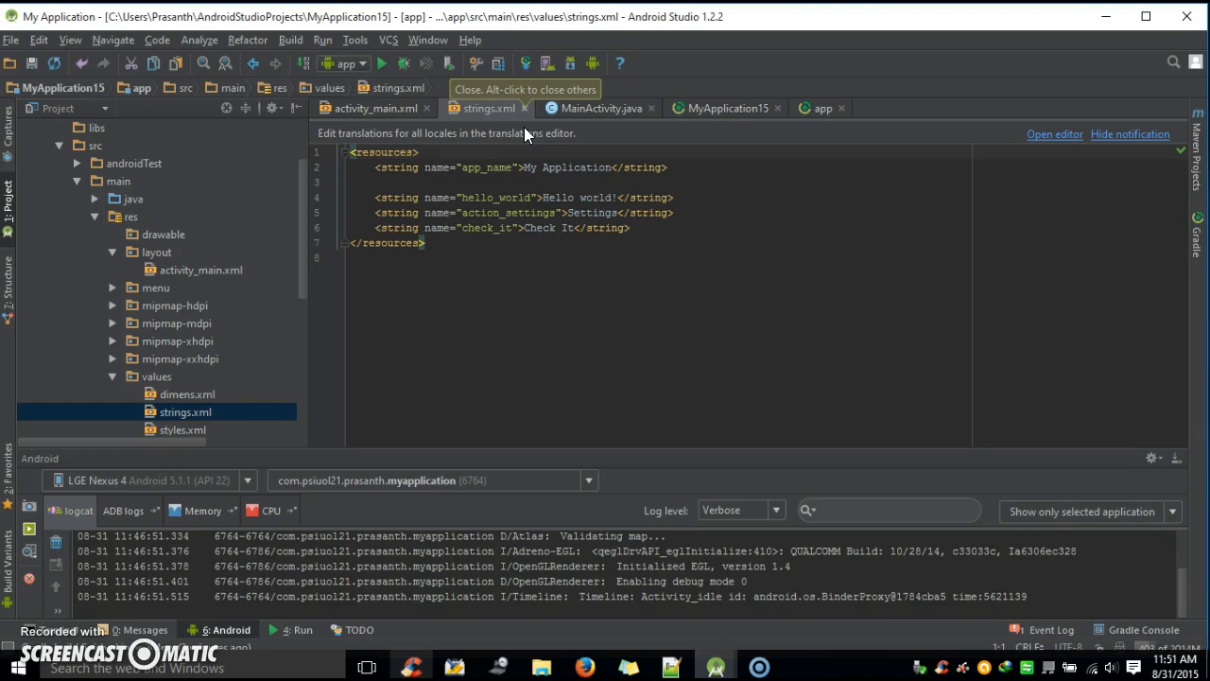
mouse_move(525, 202)
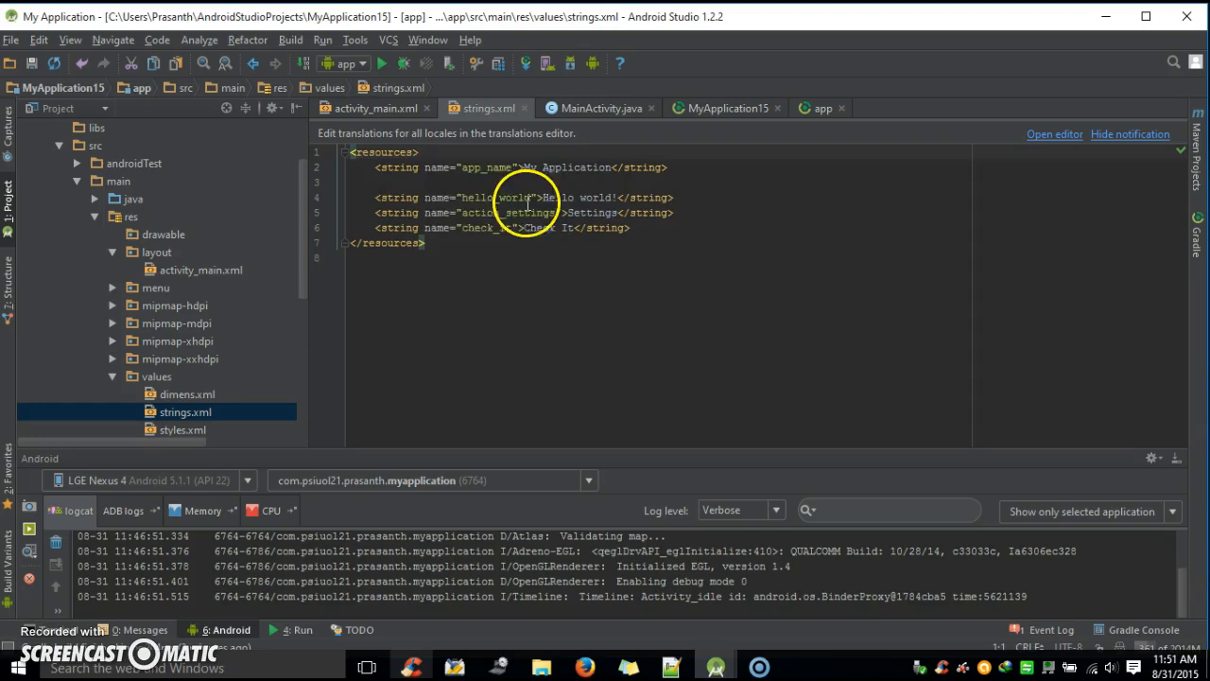
mouse_move(590, 148)
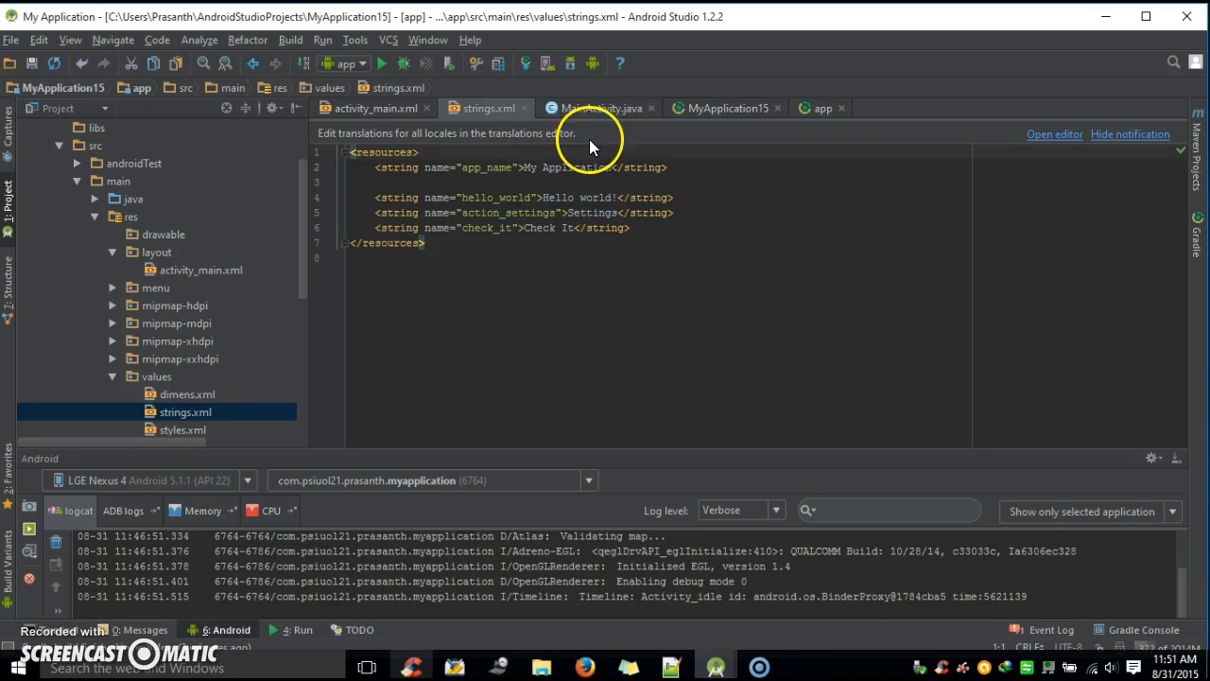
left_click(374, 108)
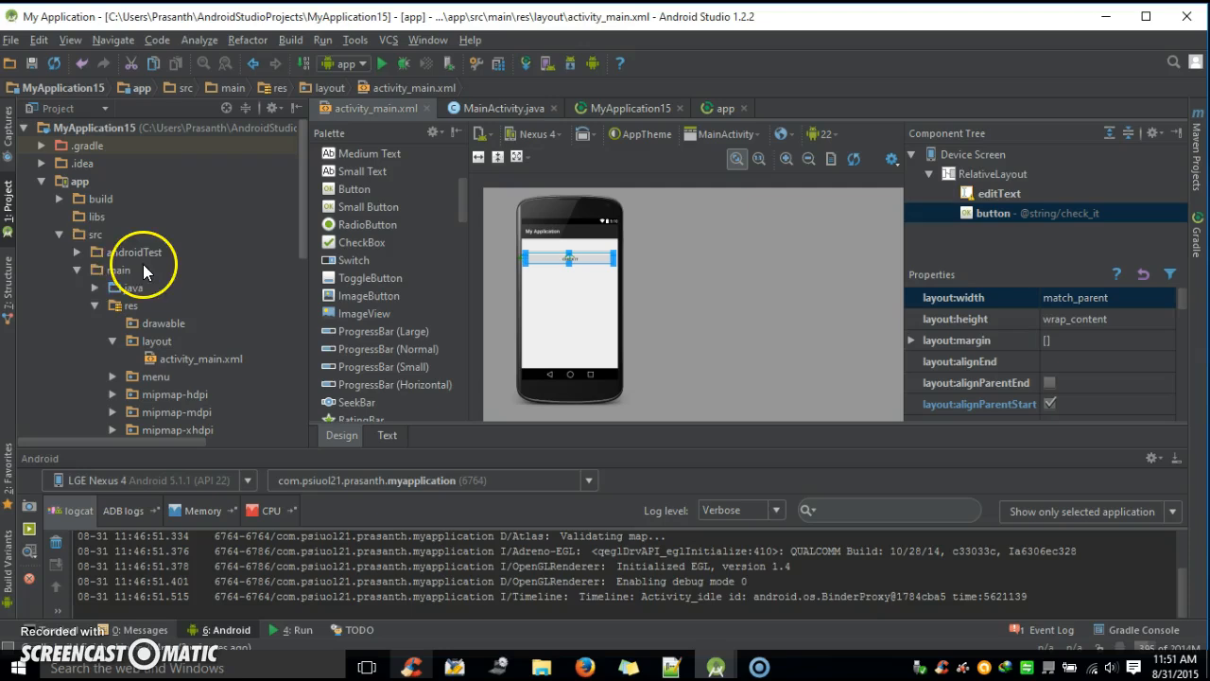
Create a new Java class MainActivityTest in the androidTest package.
right_click(132, 269)
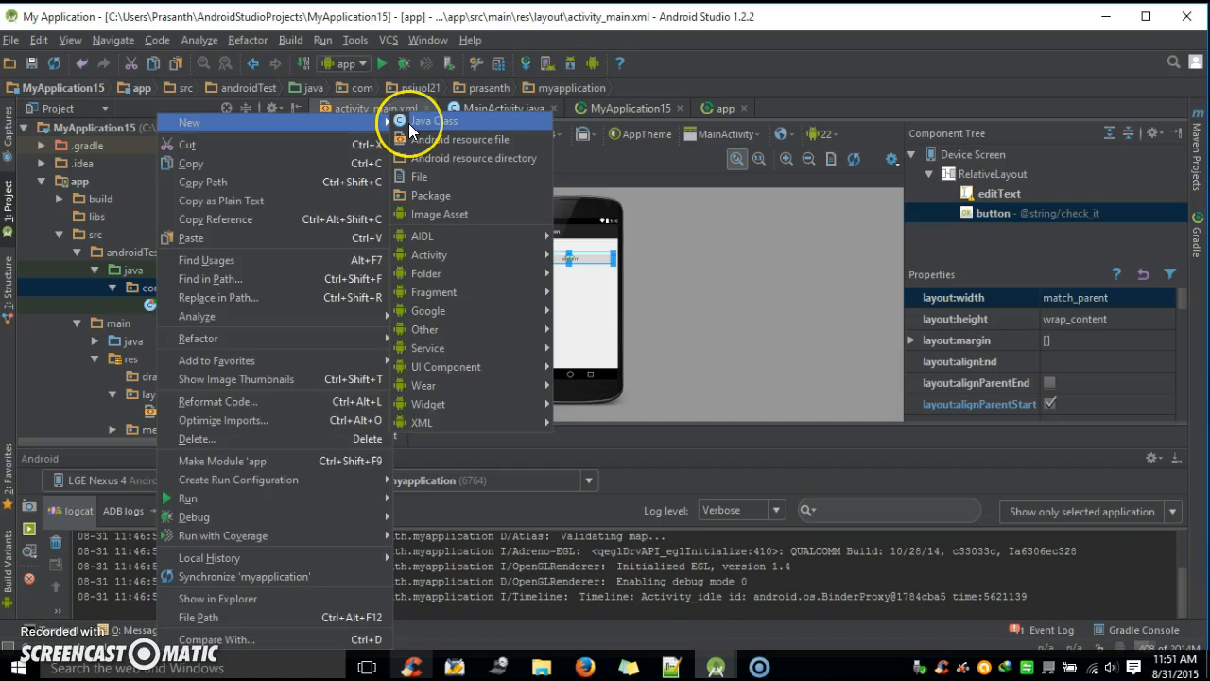
left_click(431, 121)
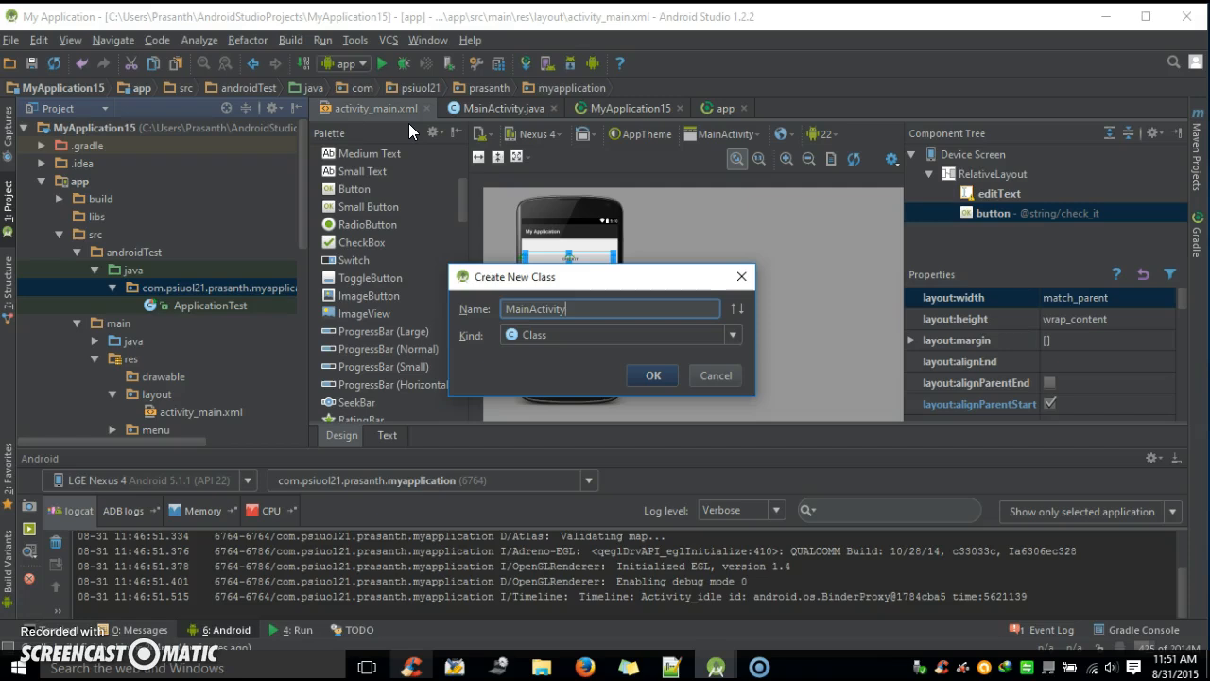
left_click(651, 374)
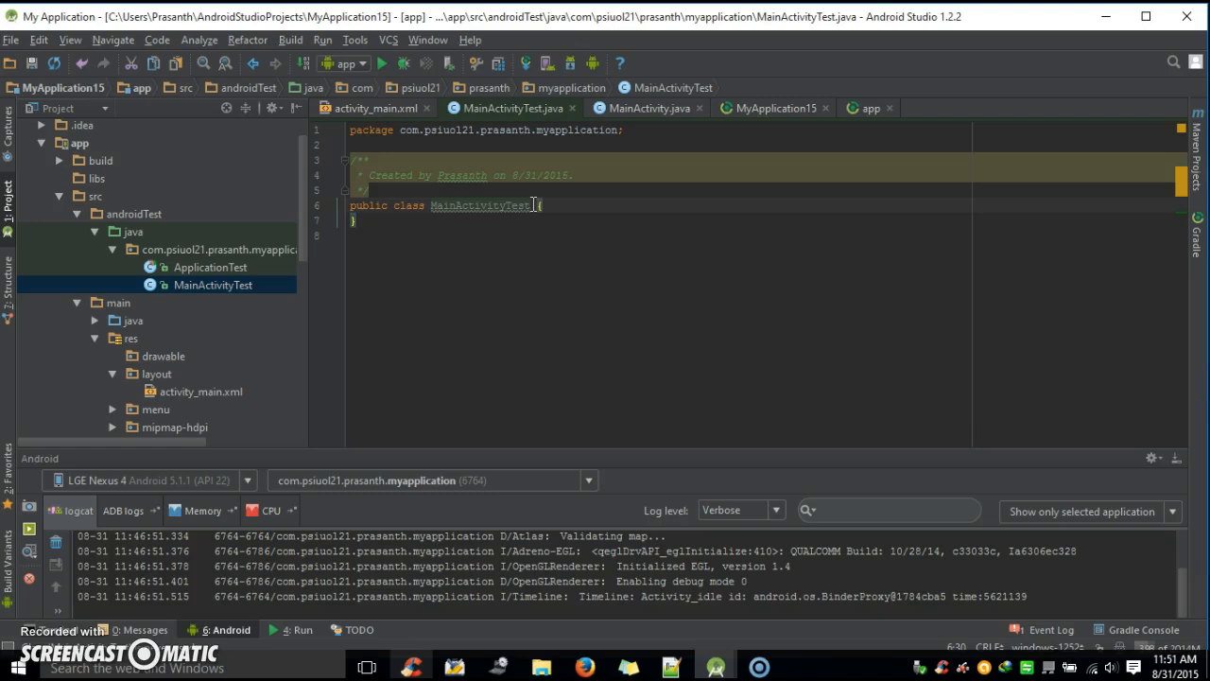
Extend ActivityInstrumentationTestCase2<MainActivity> and add a constructor passing MainActivity.class to super.
type("ext")
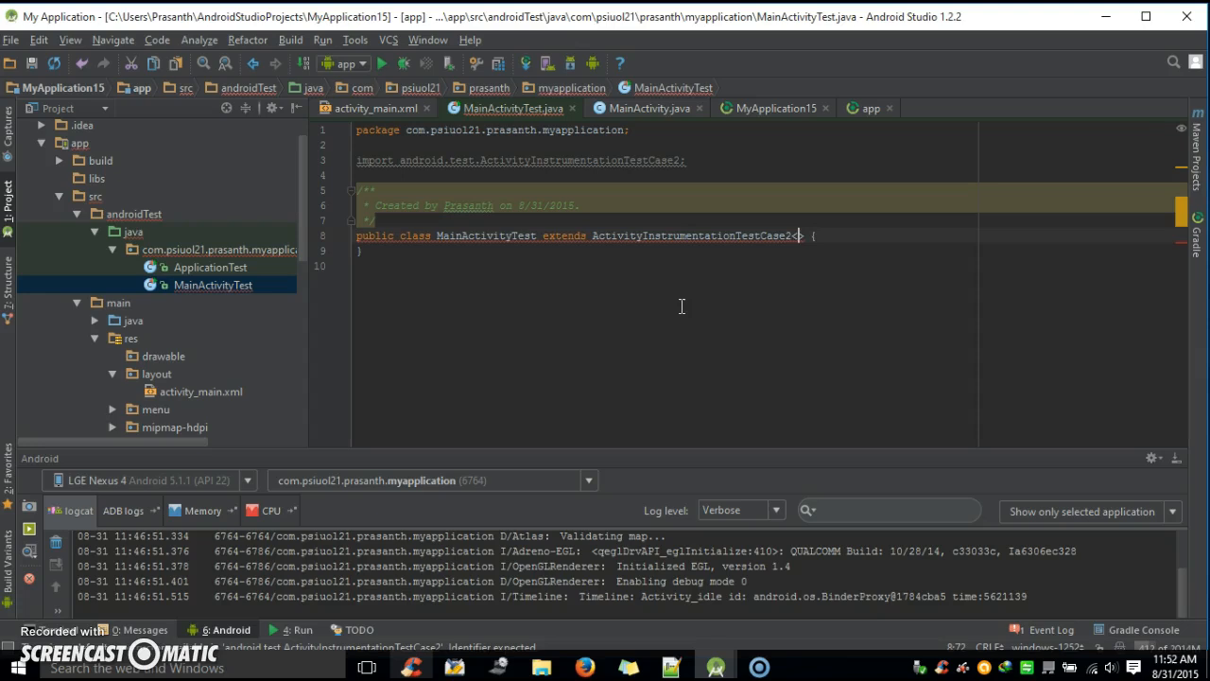
type("MainActivity")
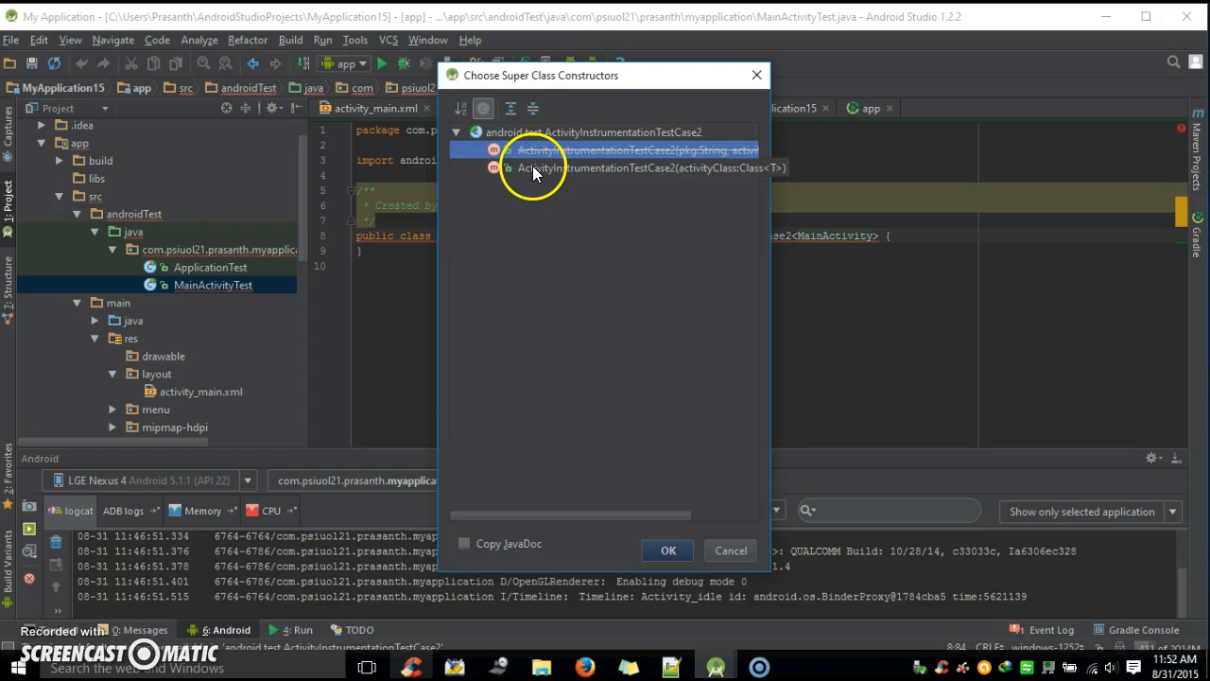
left_click(667, 548)
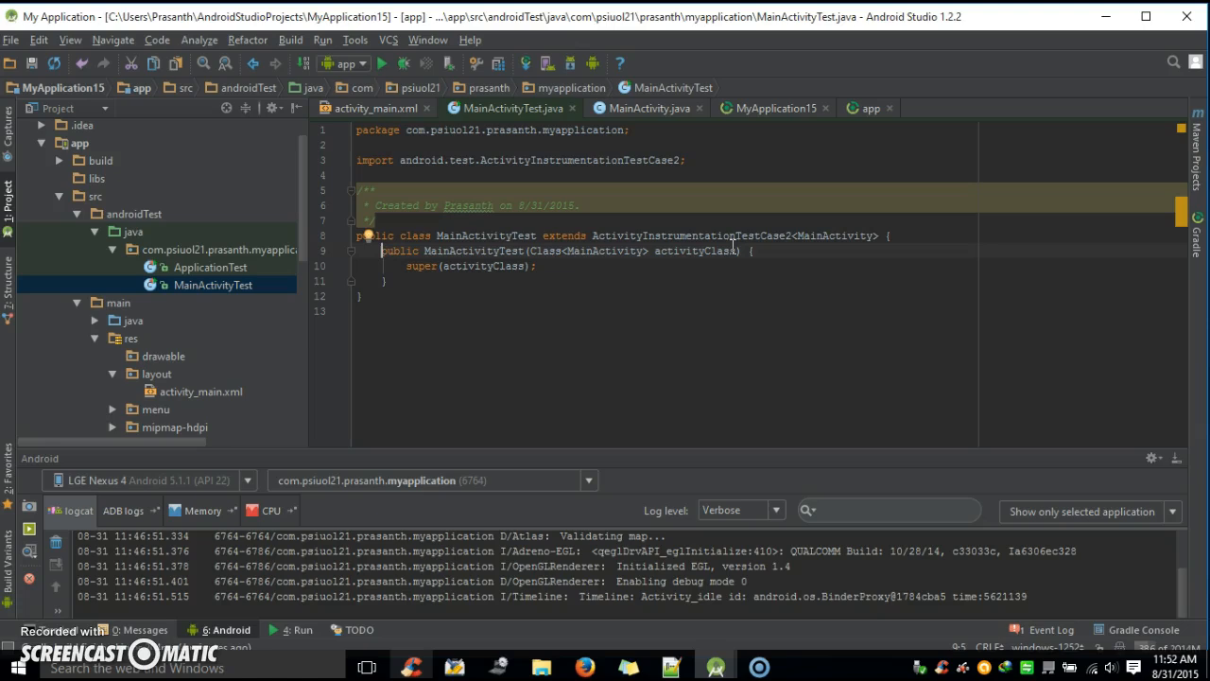
left_click(529, 250)
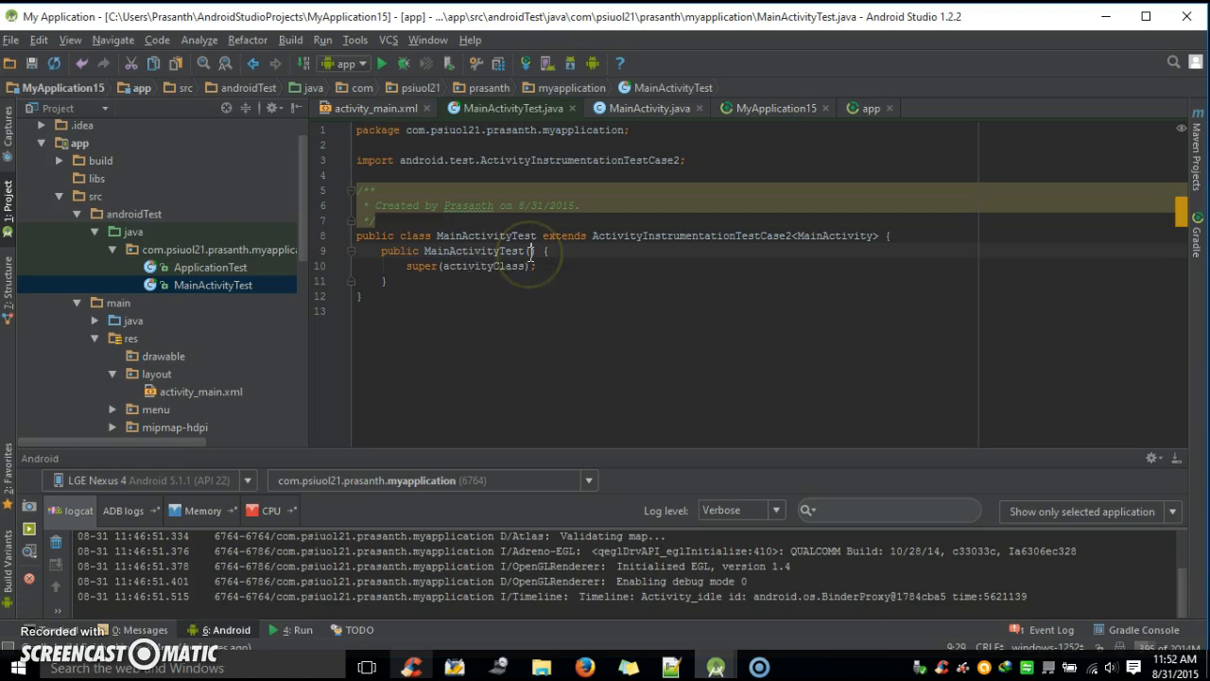
type("MainA")
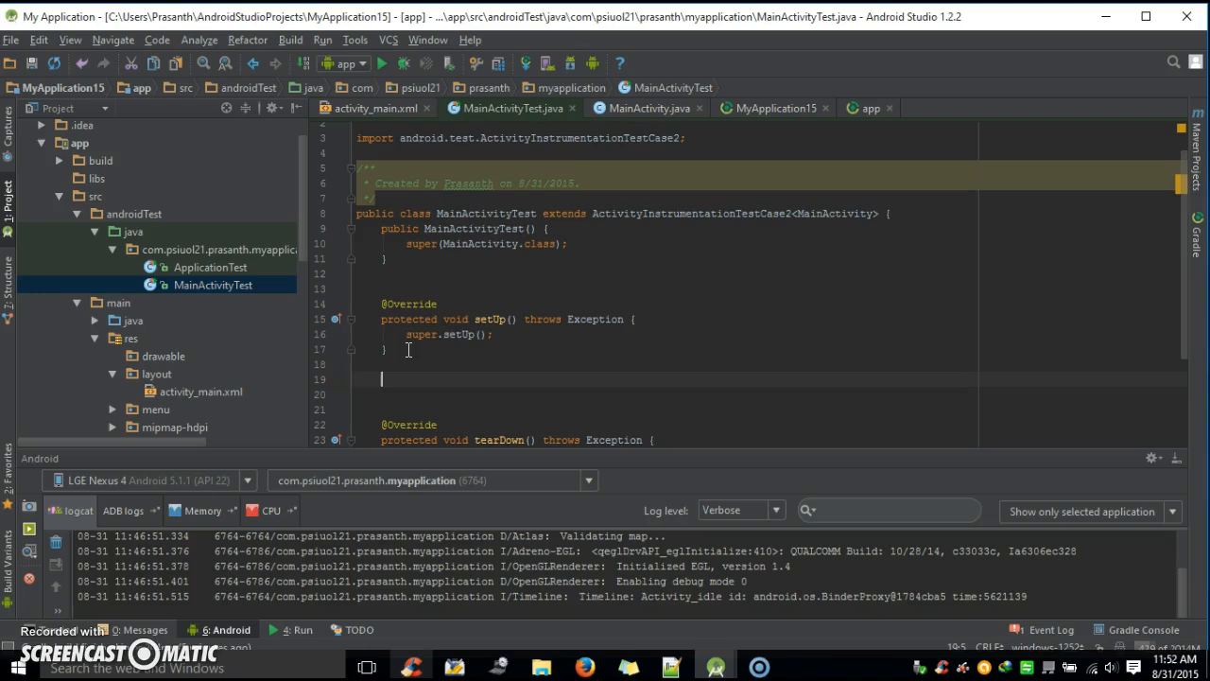
type("@SmallTest")
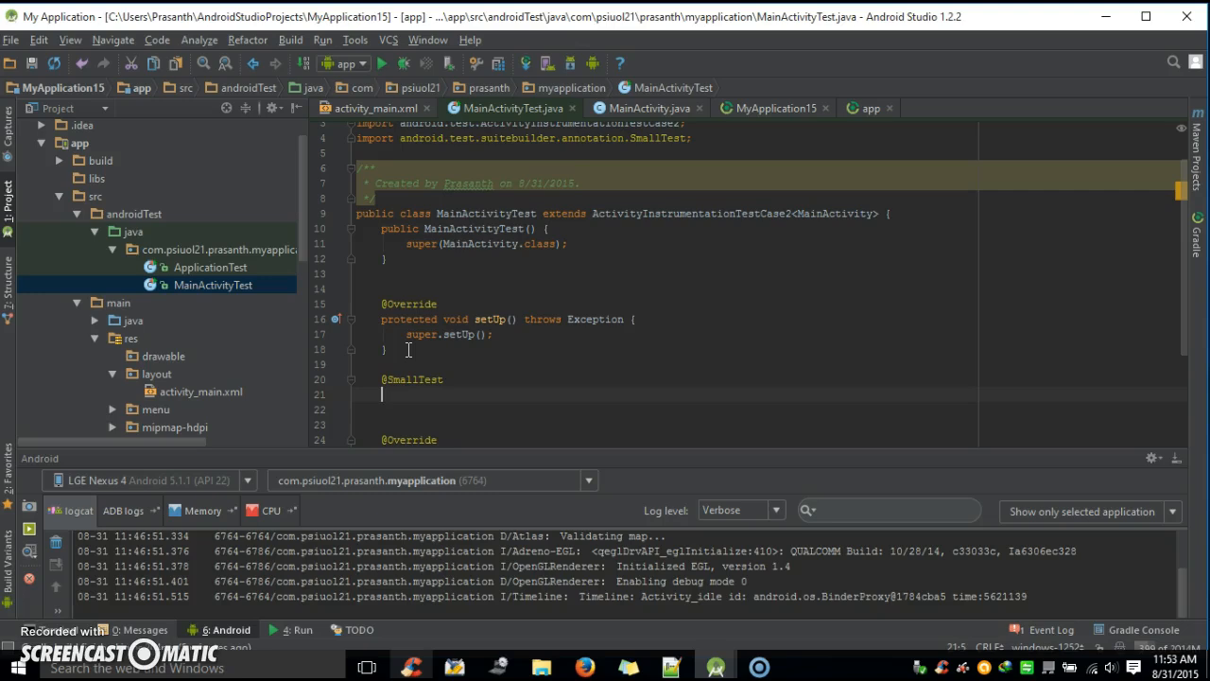
Write testedittext finding the EditText via getActivity().findViewById and asserting on it.
type("public void testedittext(")
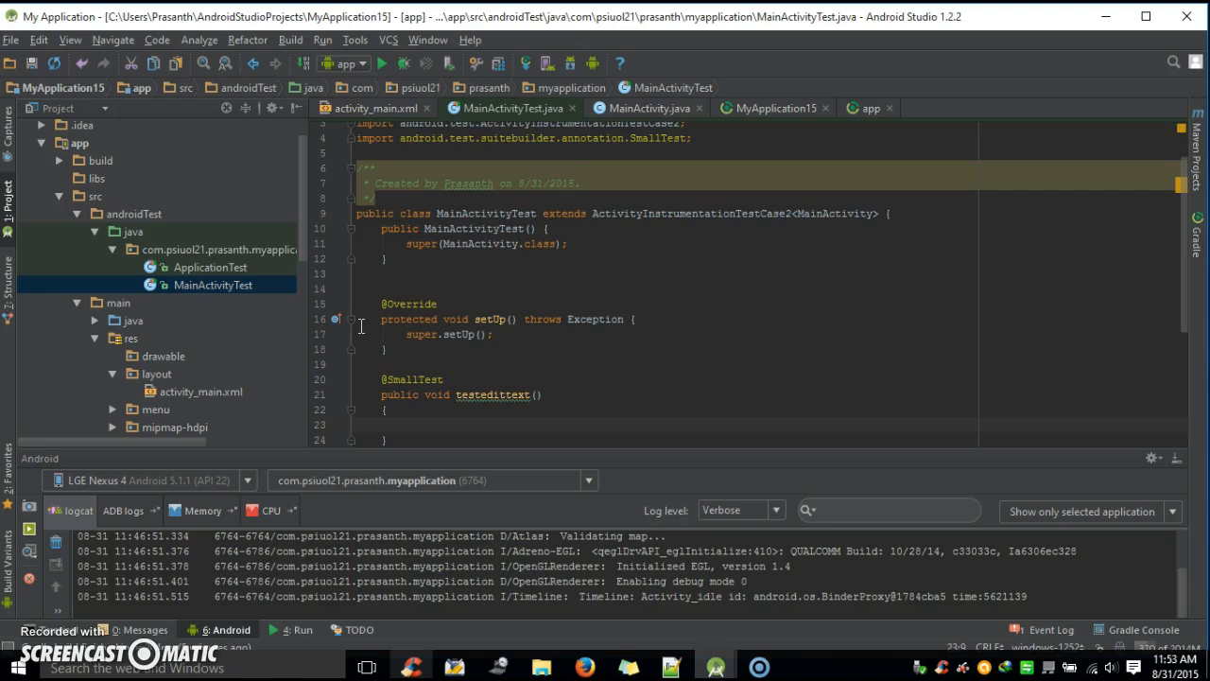
type("EditText et=(EditText")
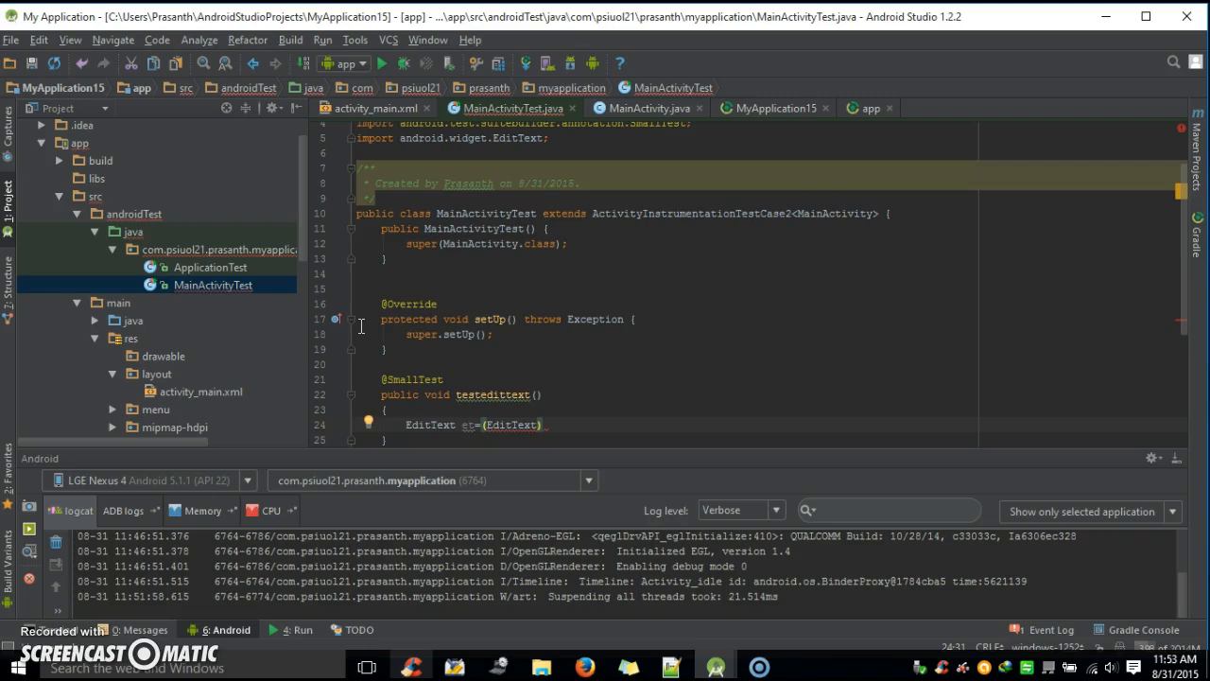
type("f")
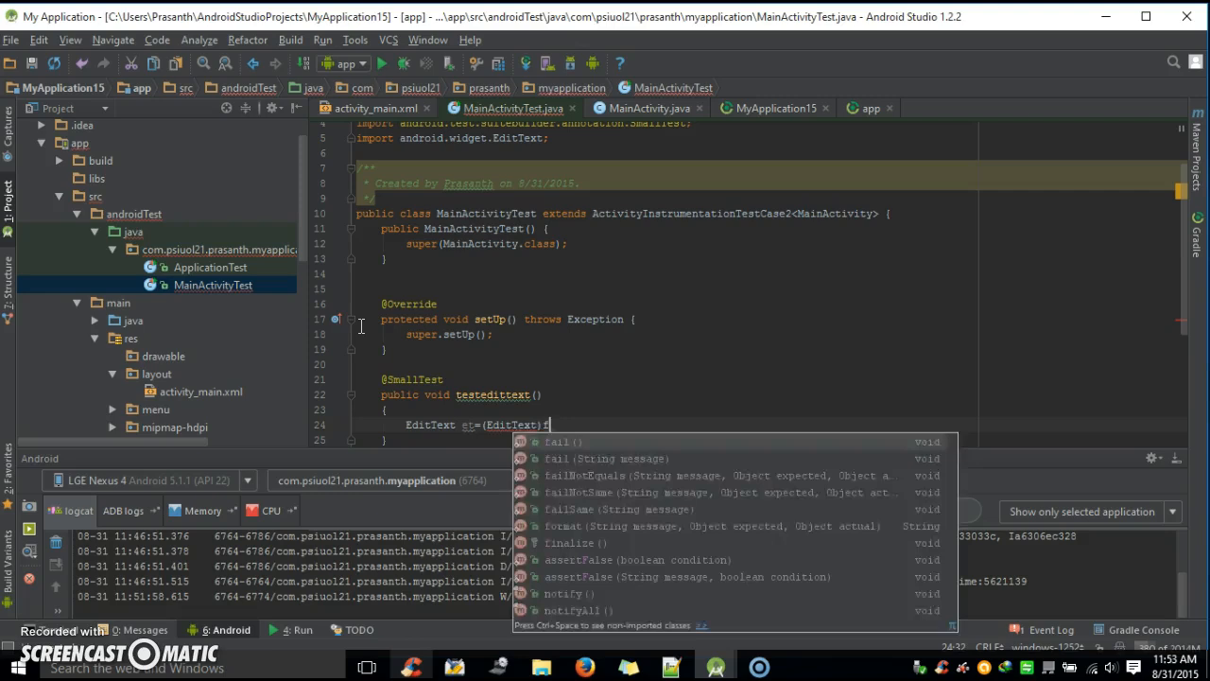
type("getActivity().findViewById(R.id.m")
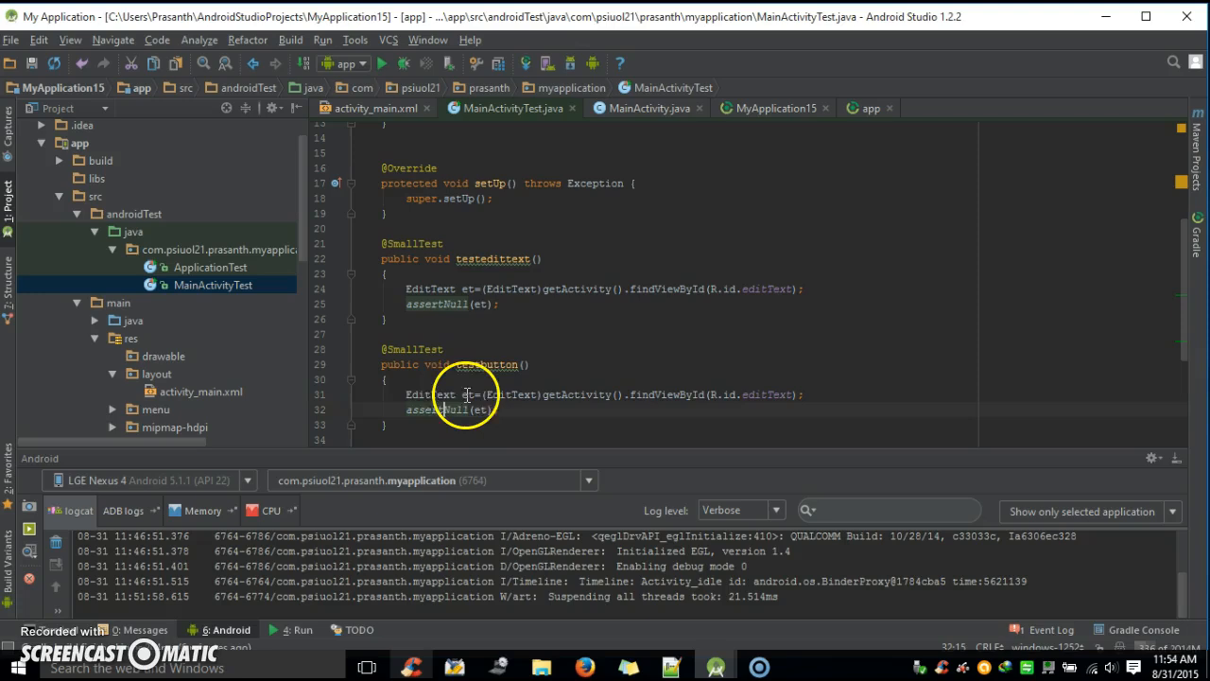
Write testbutton retrieving the Button as bt from R.id.button and asserting on it.
type("Button")
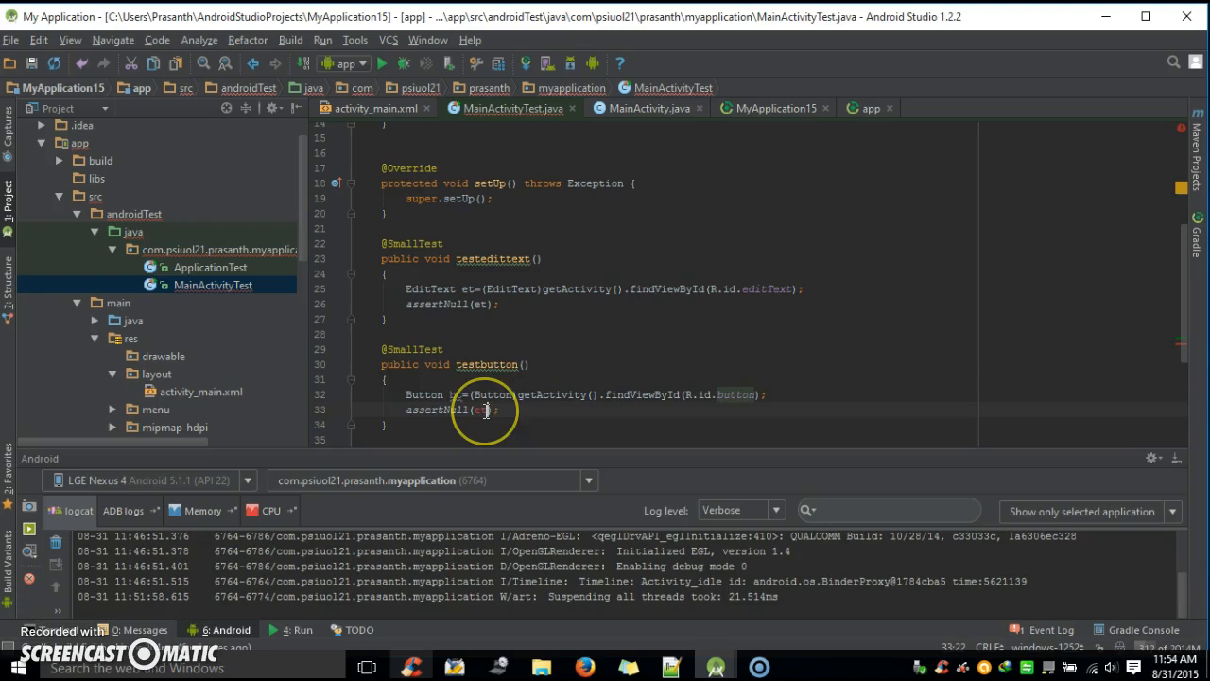
type("bt")
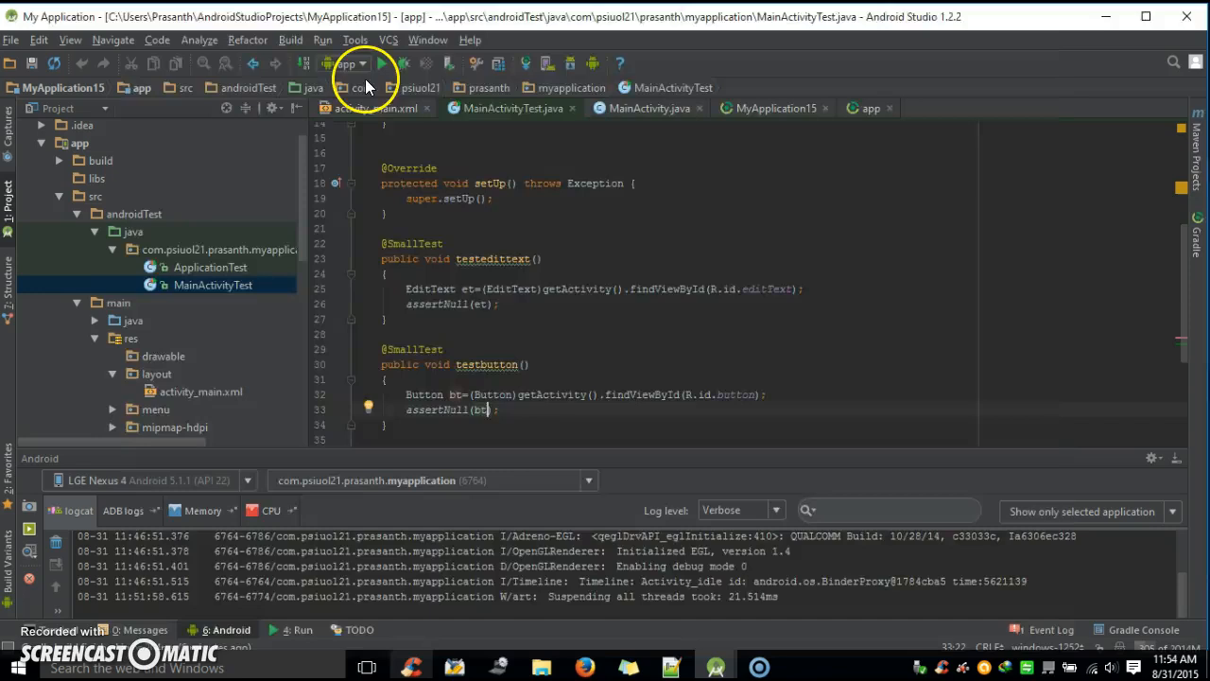
Add an Android Tests run configuration named Tests for module app targeting the emulator.
left_click(351, 64)
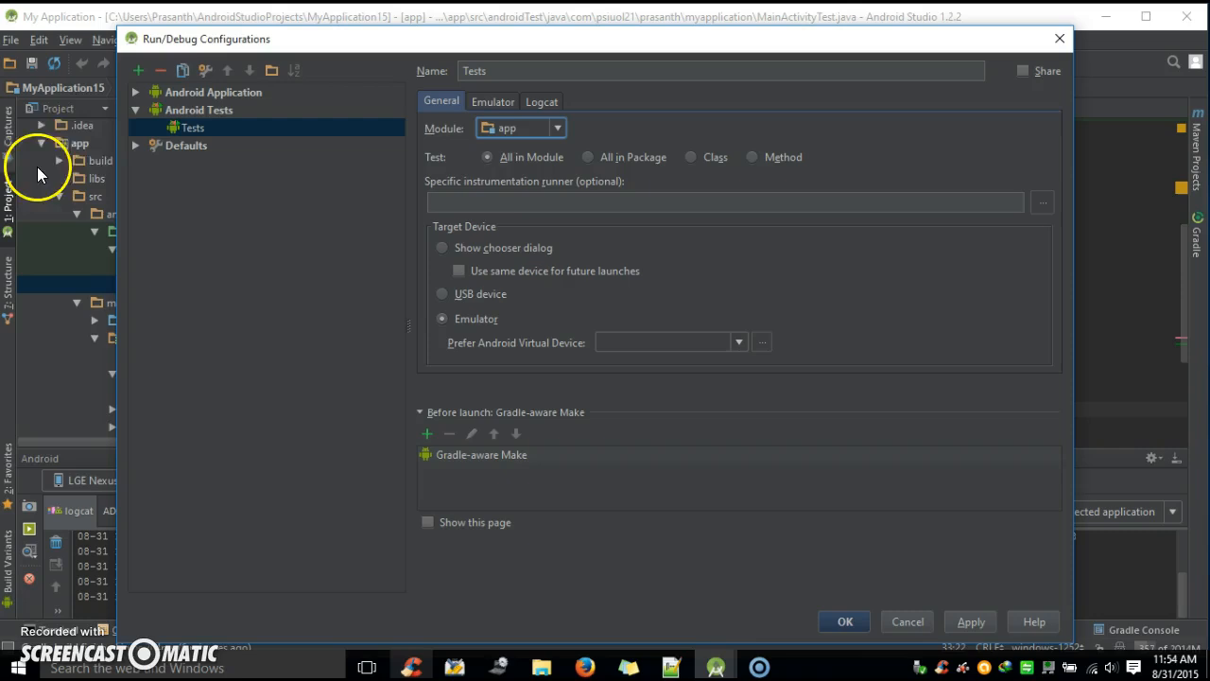
left_click(843, 620)
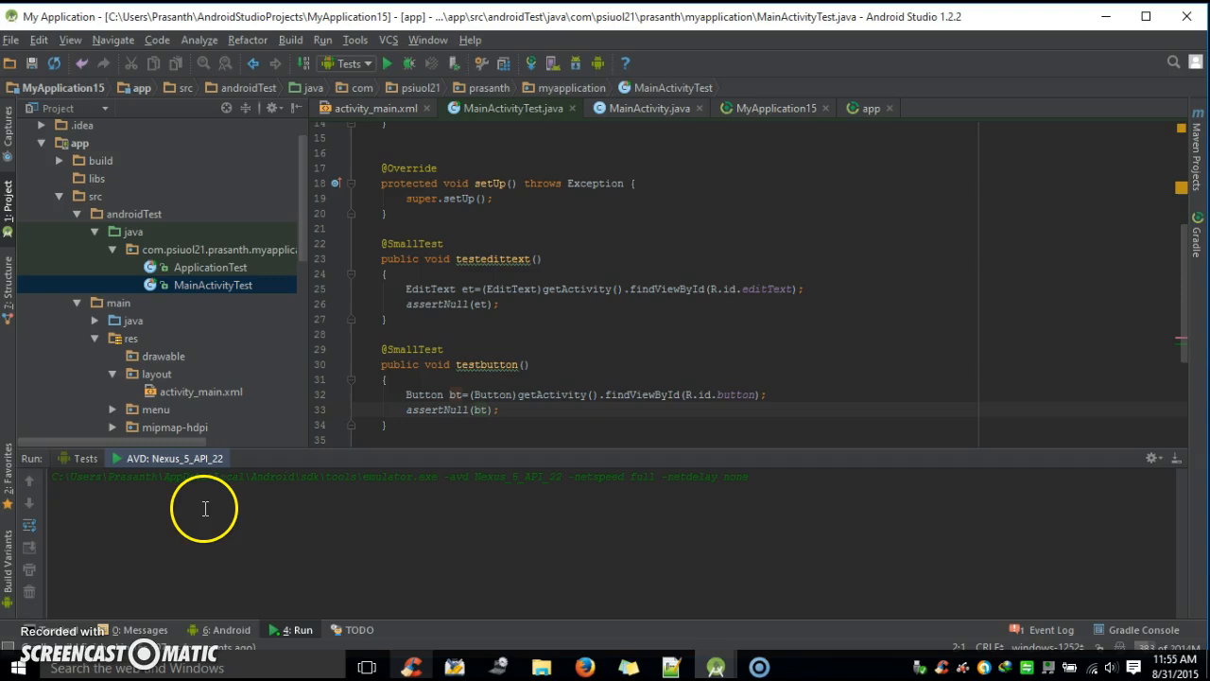
mouse_move(74, 469)
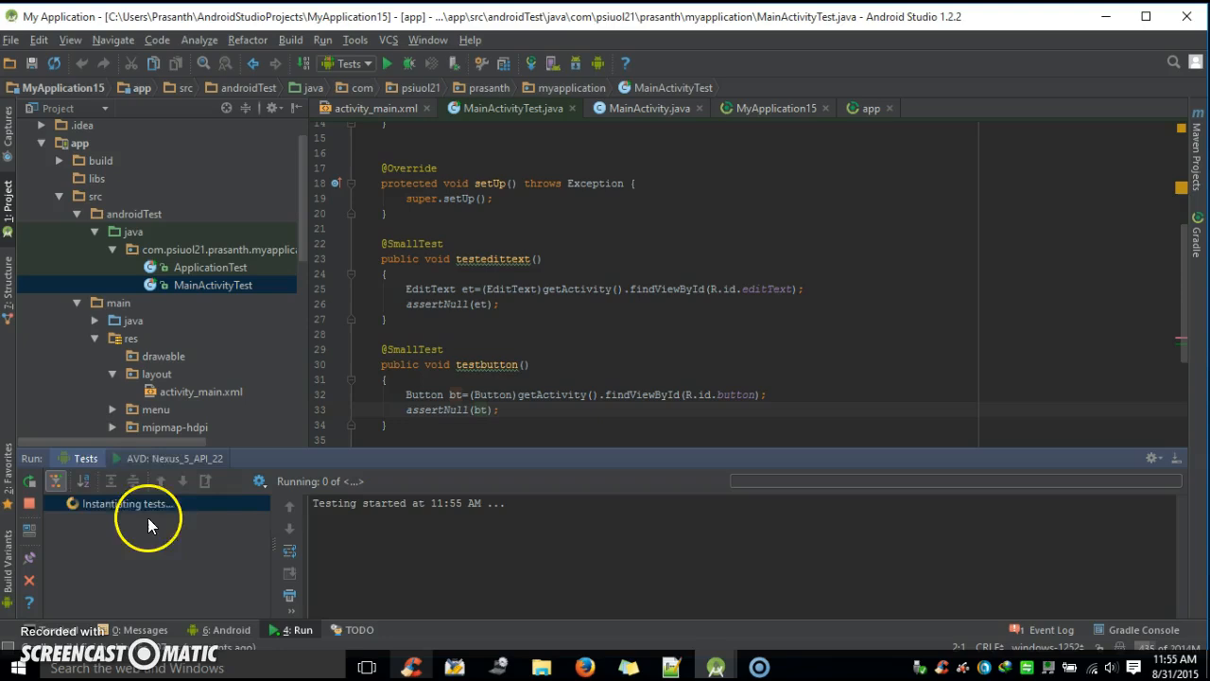
mouse_move(187, 471)
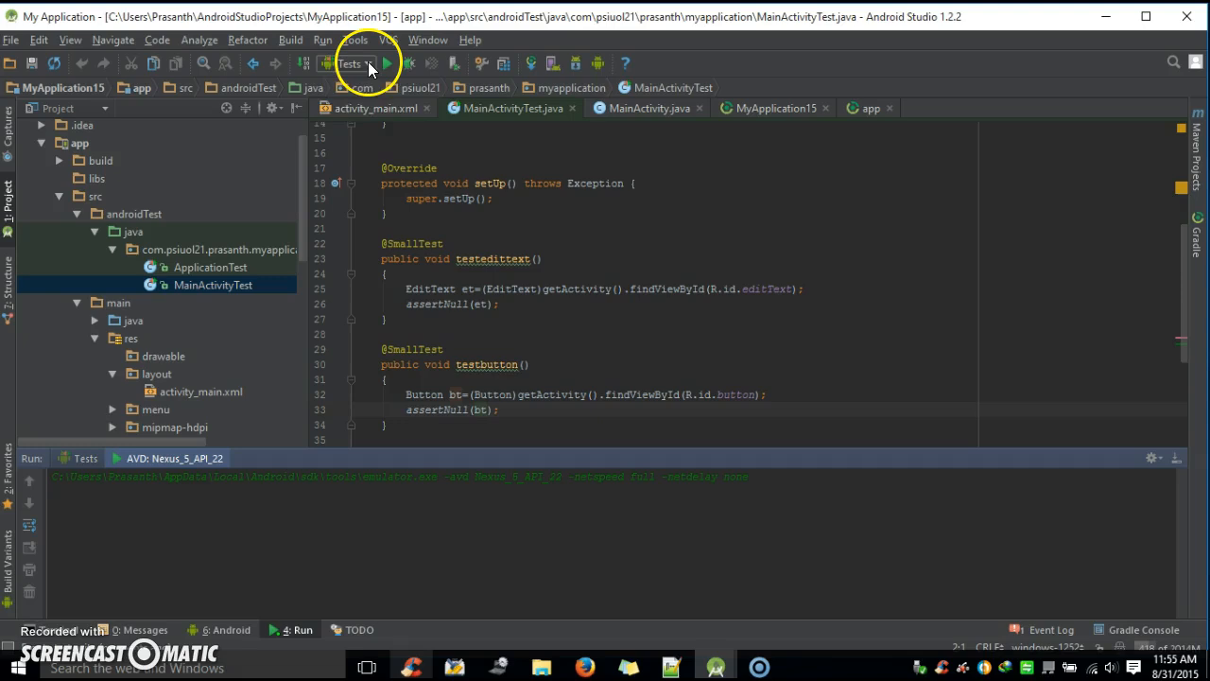
Retarget the Tests configuration to a USB device and run it: 4 tests, 2 failed.
left_click(351, 64)
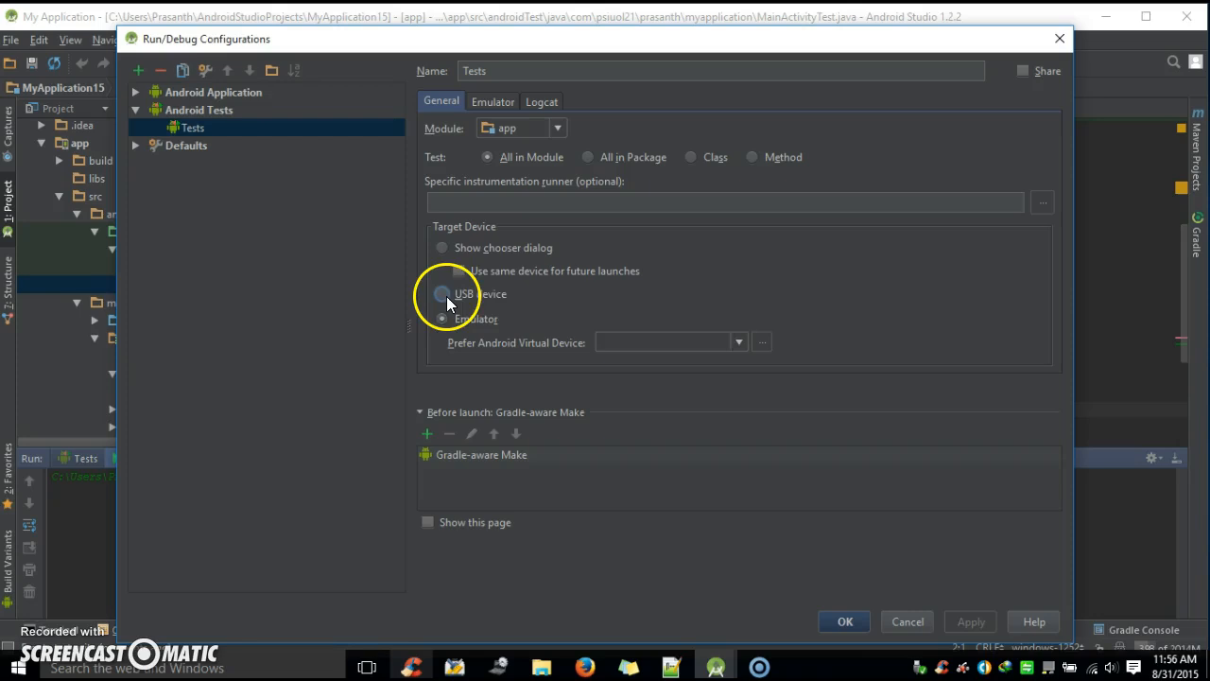
left_click(843, 620)
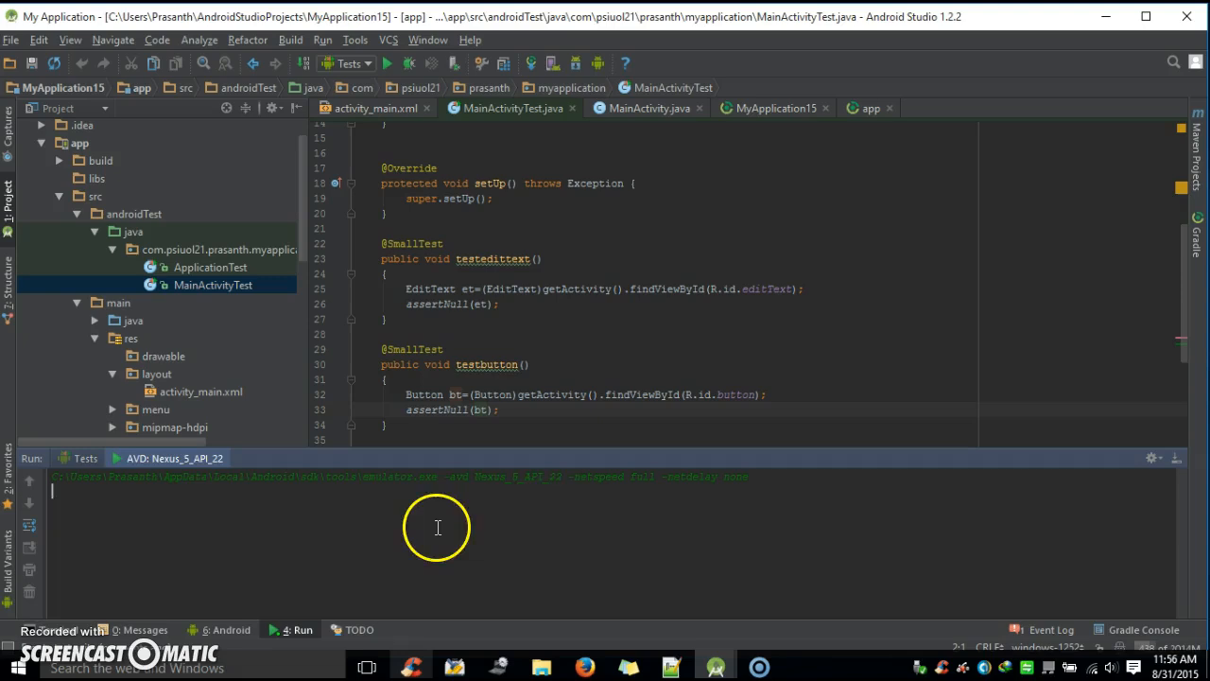
left_click(408, 62)
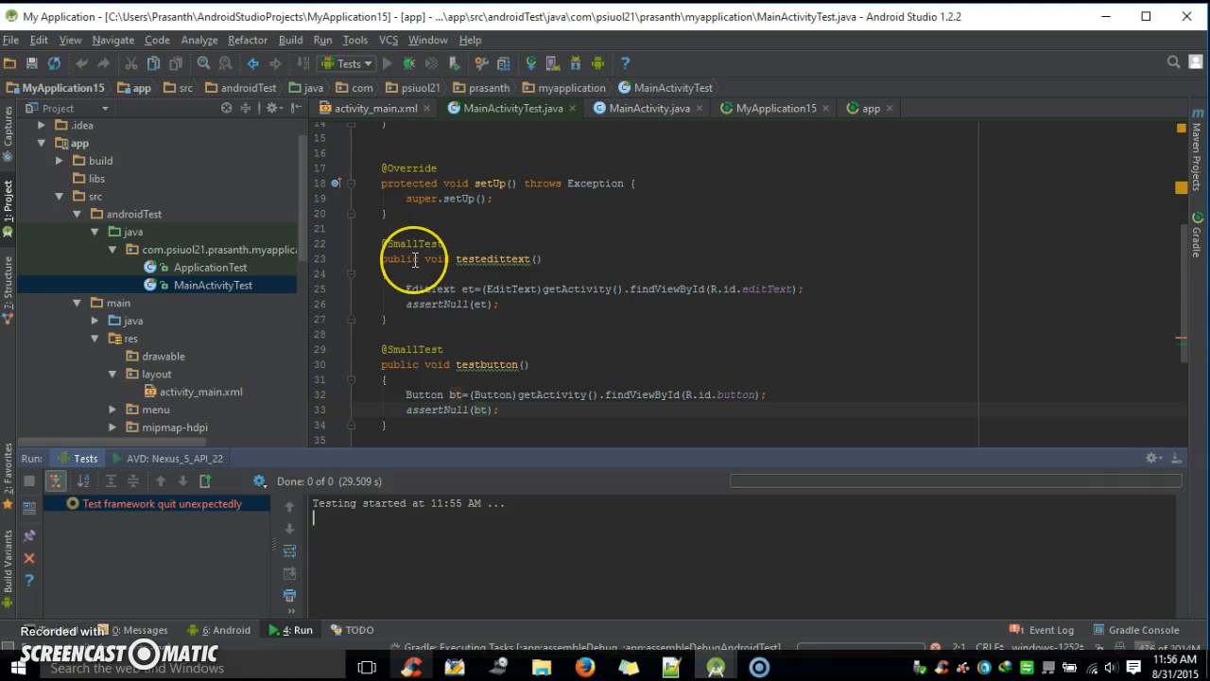
left_click(387, 62)
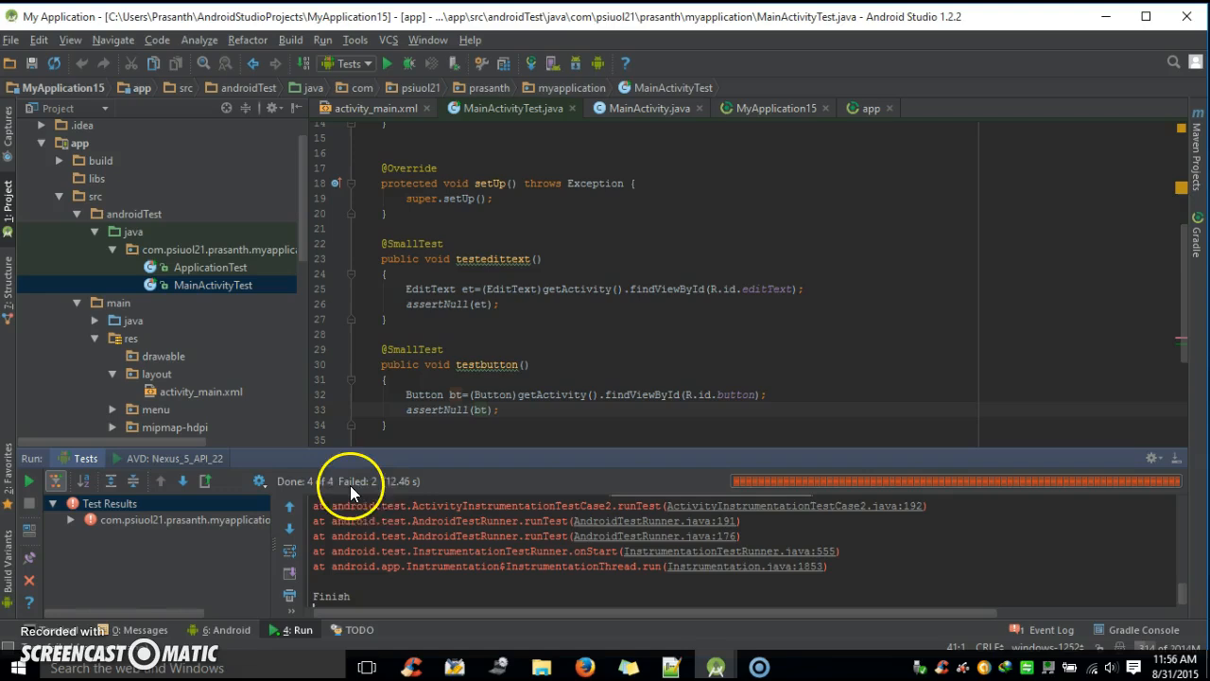
mouse_move(243, 279)
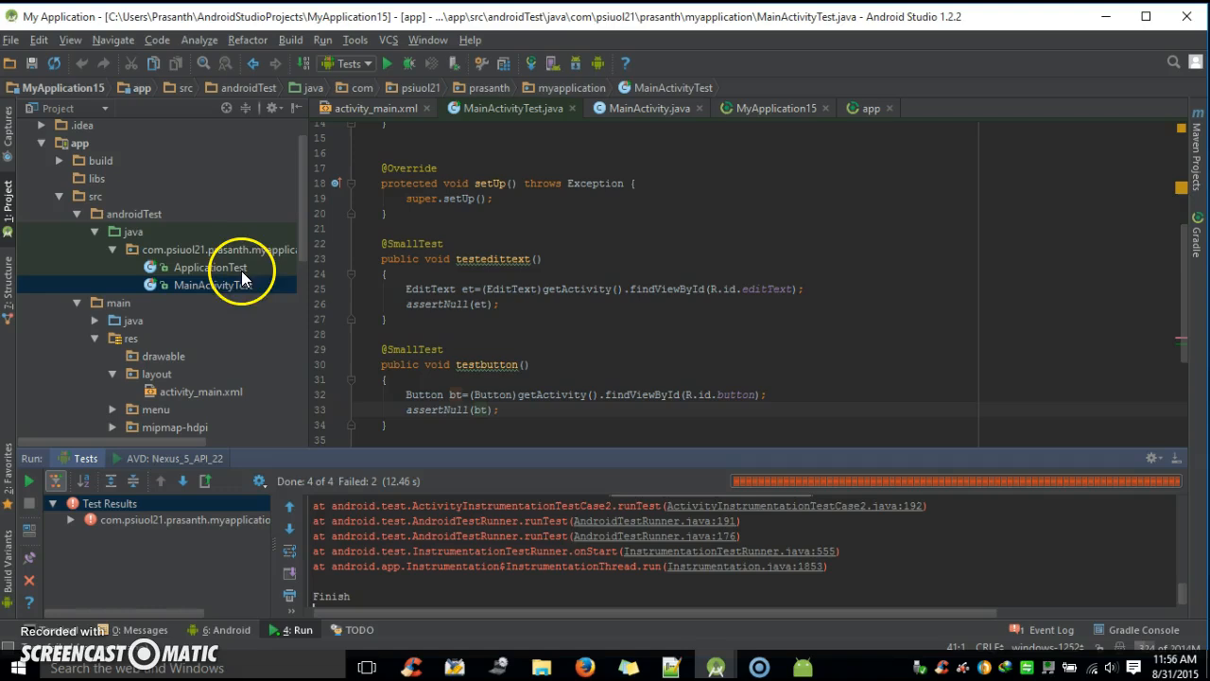
scroll("up", 3)
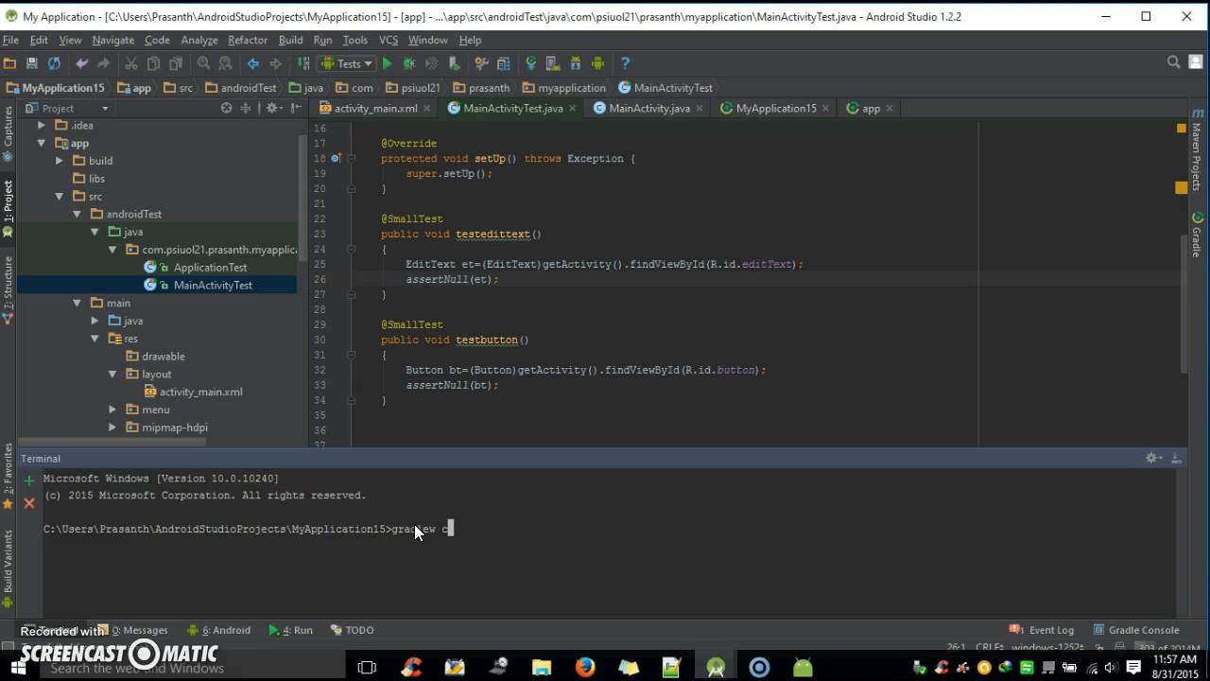
Enter 'gradlew connectedandroidTest' in the terminal project folder.
type("connnectedandroidTest")
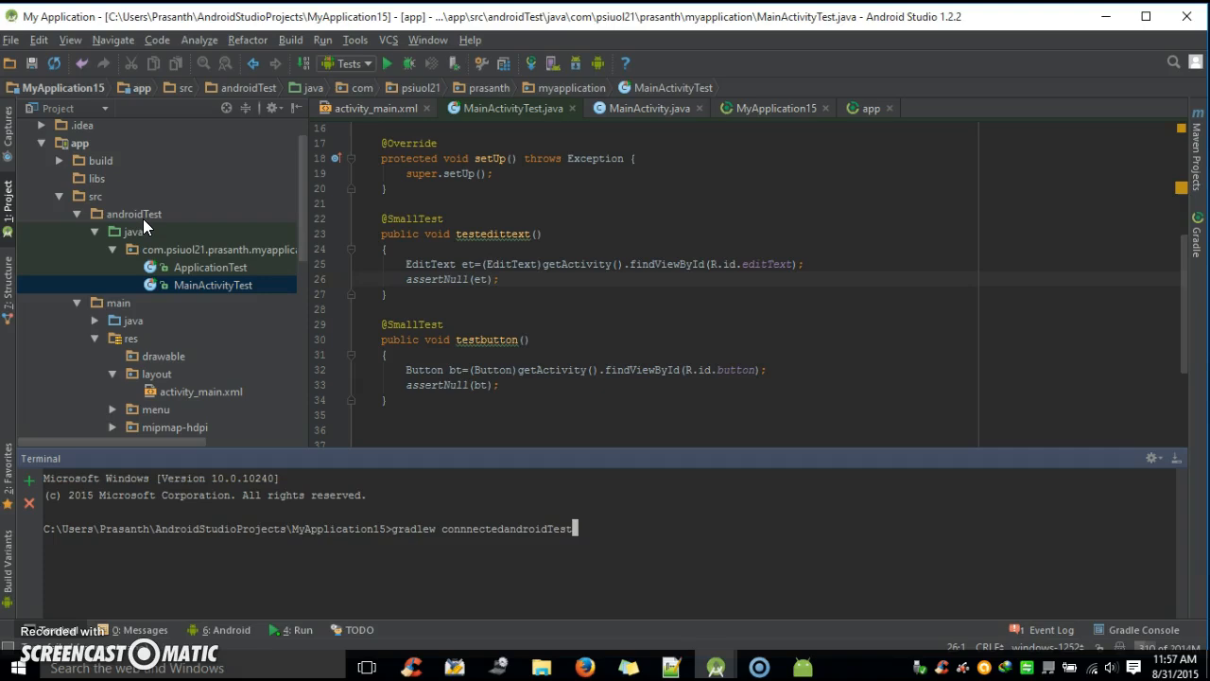
mouse_move(393, 516)
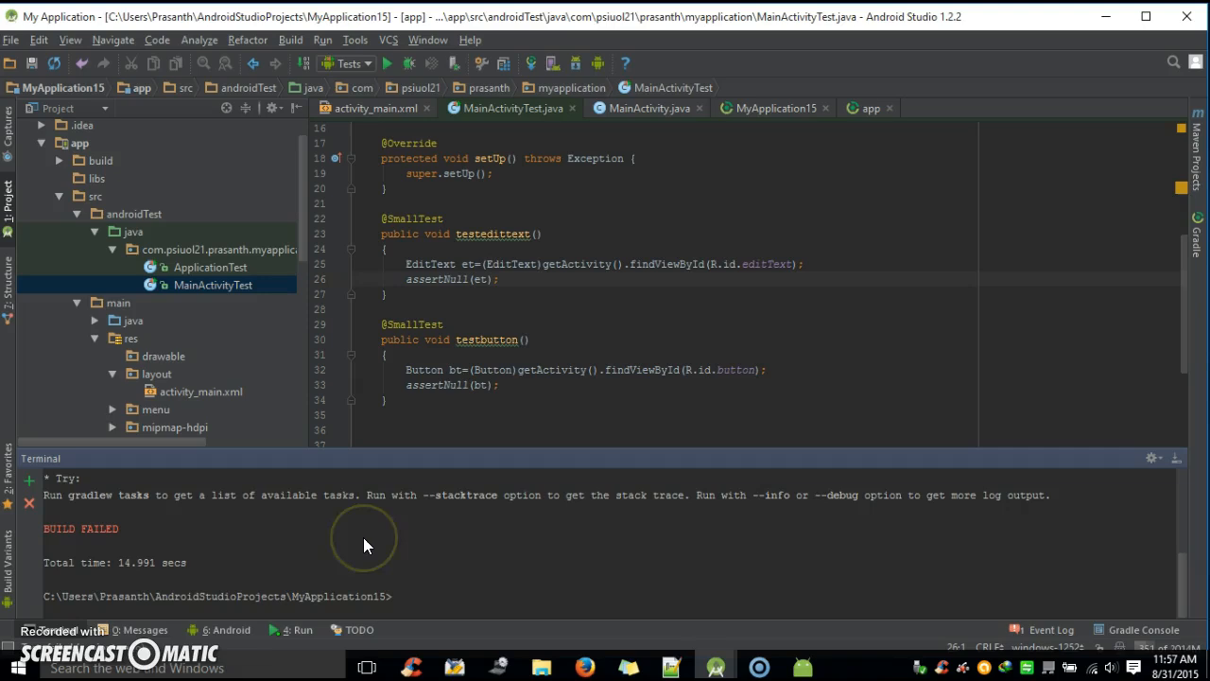
mouse_move(454, 104)
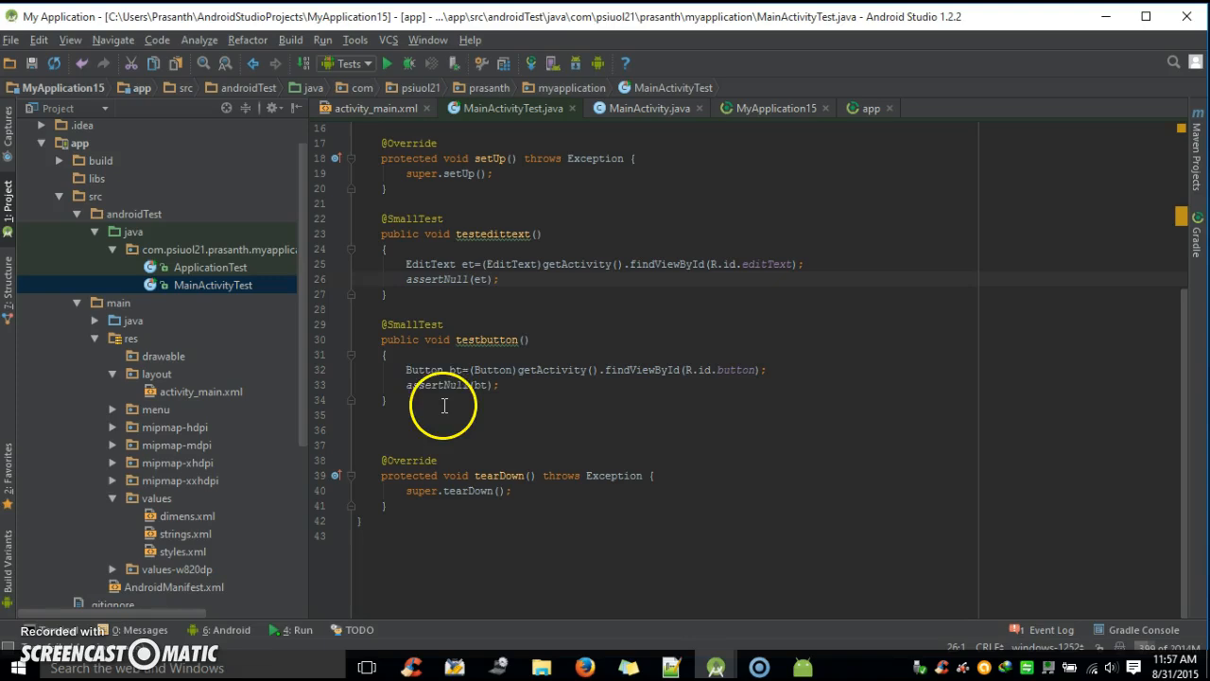
Change both assertNull calls to assertNotNull and rerun Tests, passing 4 of 4.
left_click(442, 386)
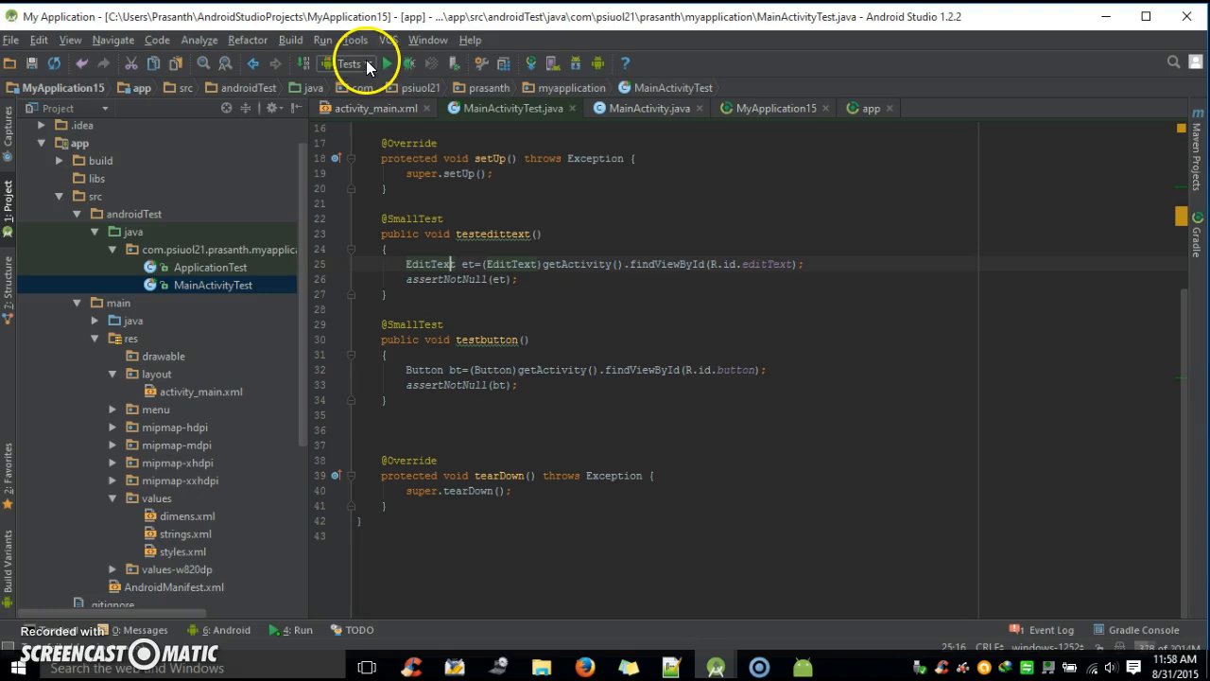
left_click(385, 64)
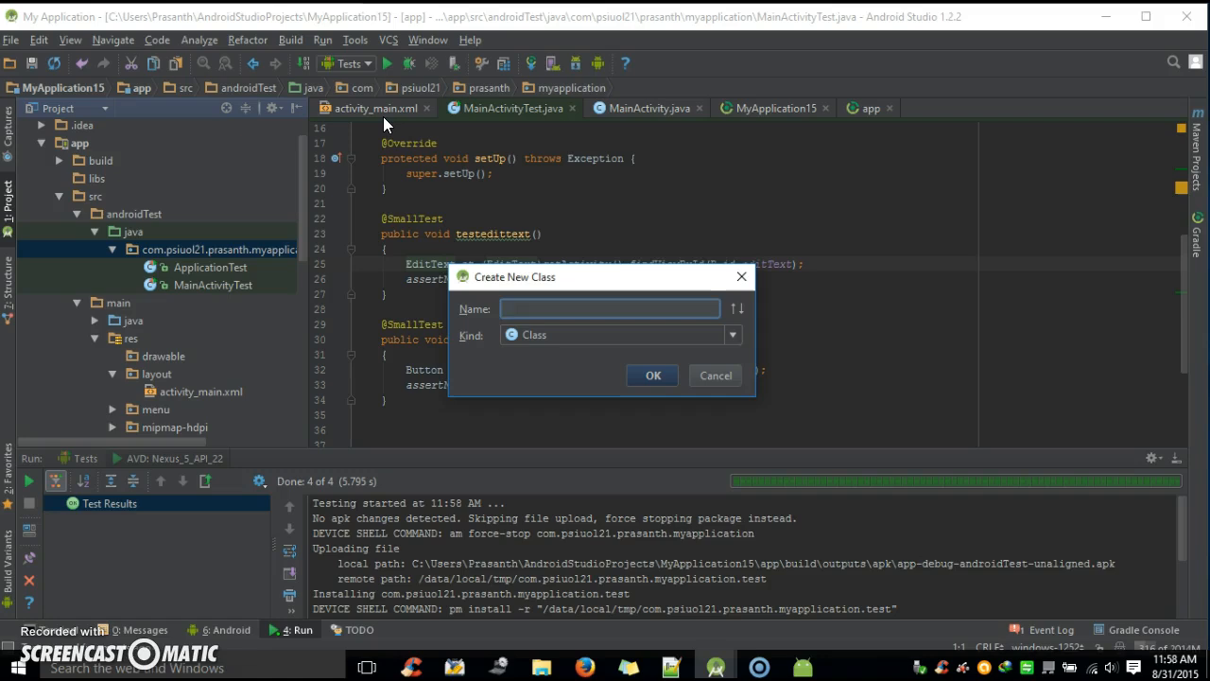
Name the new class MainActivityUnitTest and make it extend TestCase.
type("MainActivityUnit")
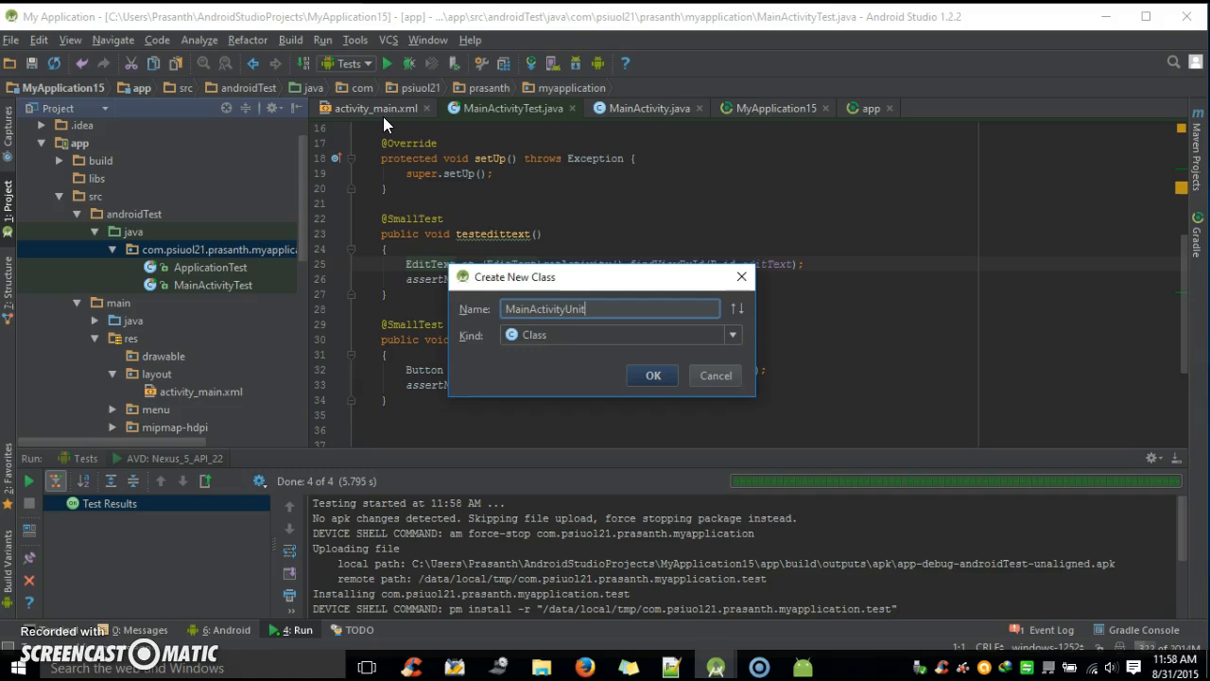
left_click(650, 375)
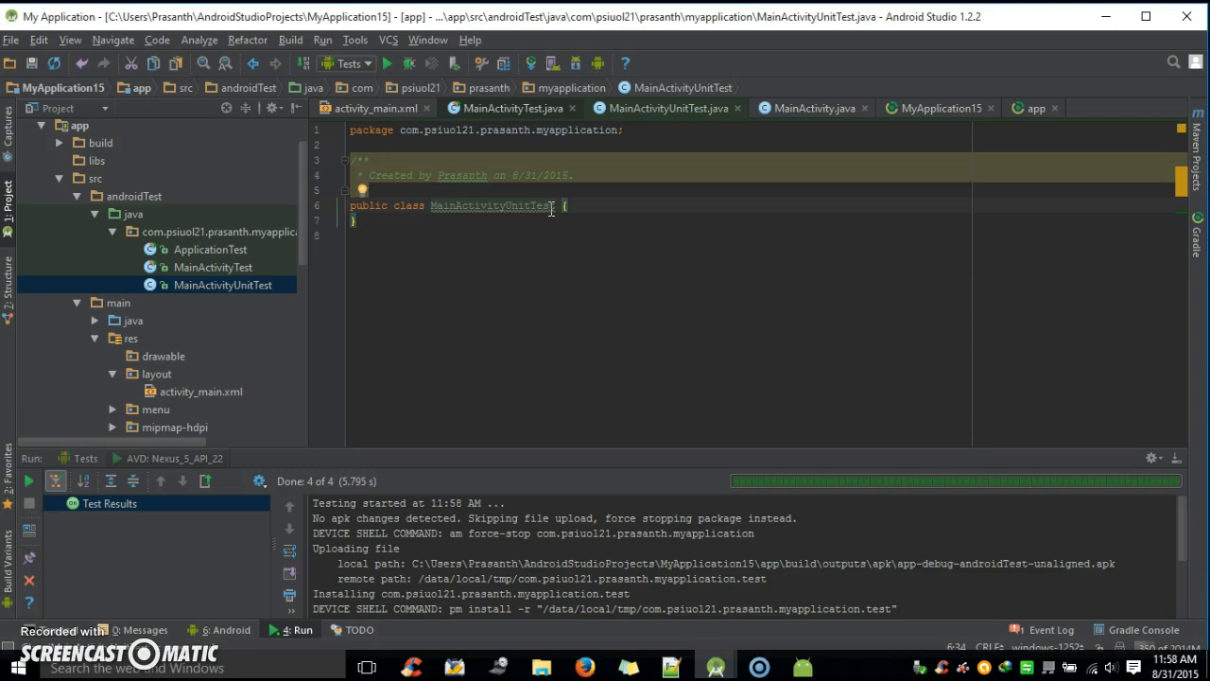
type("extends TestCase")
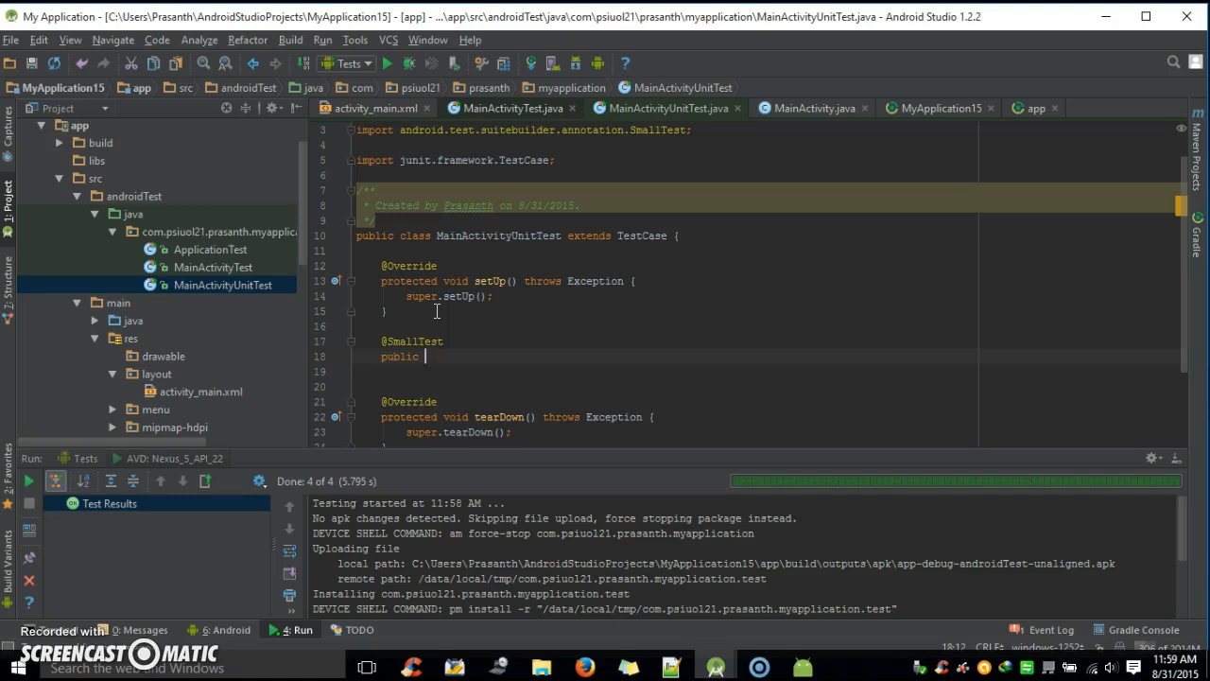
Write void checker() creating MainActivity ma, checking "MOM", and start an assertEquals on the result.
type("void checker()")
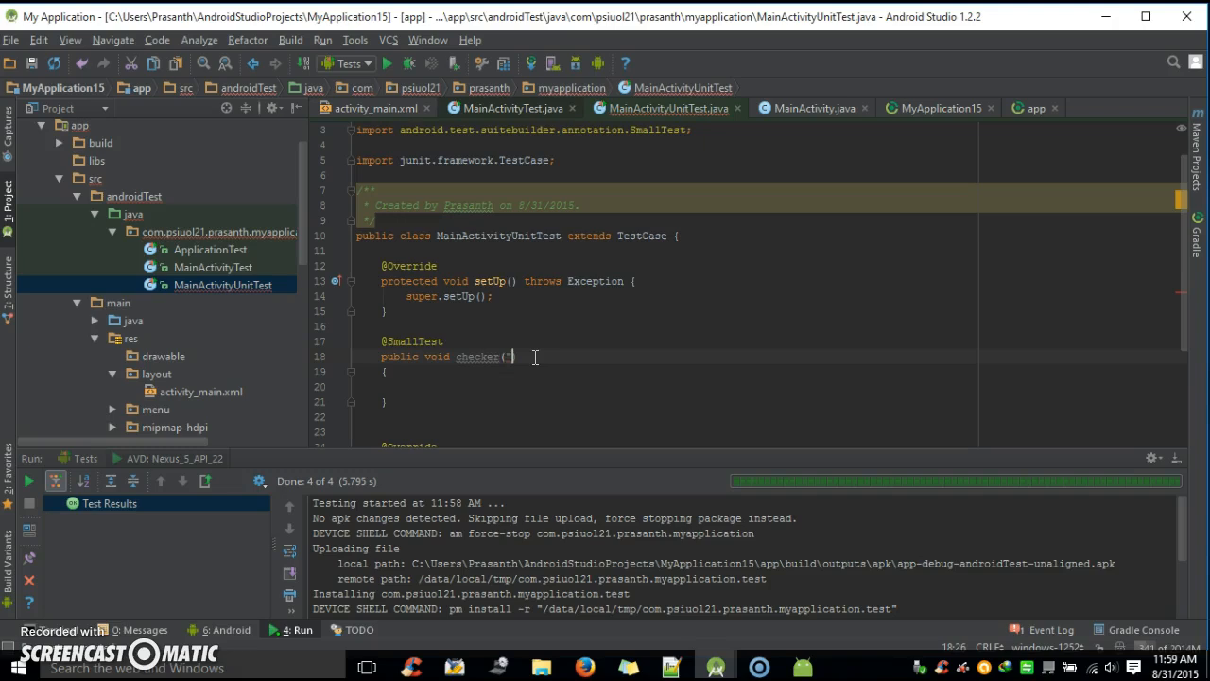
type("MainActivity ma=new MainActivity();")
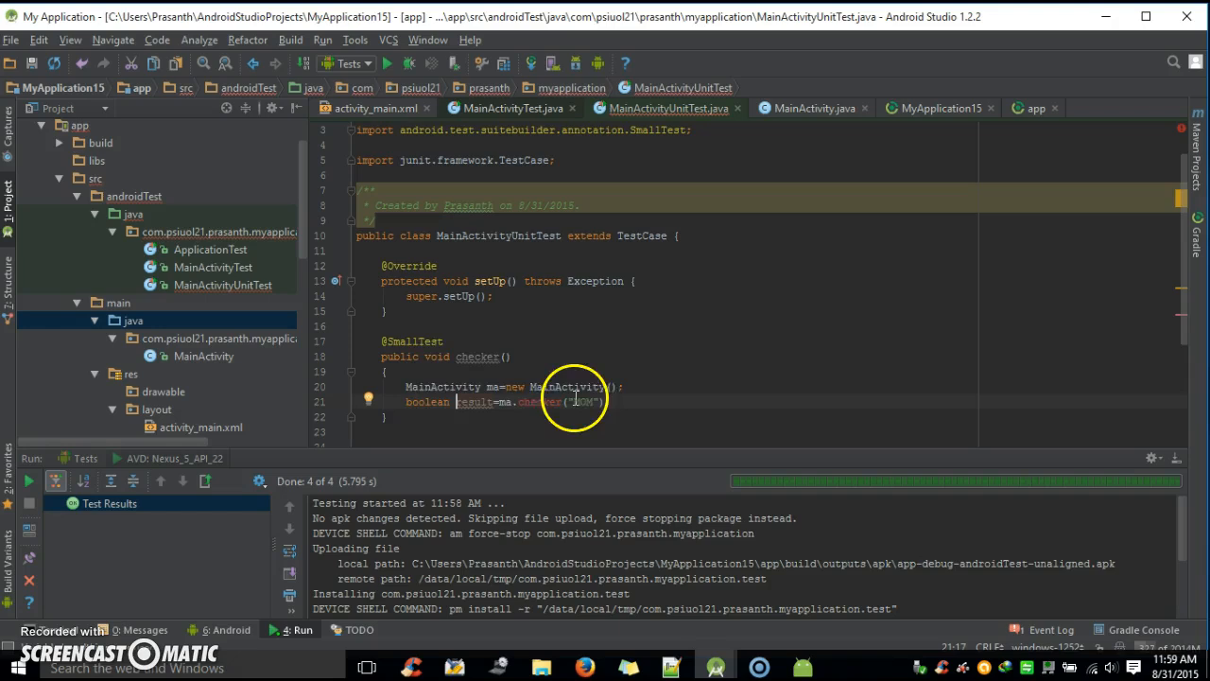
type("assert")
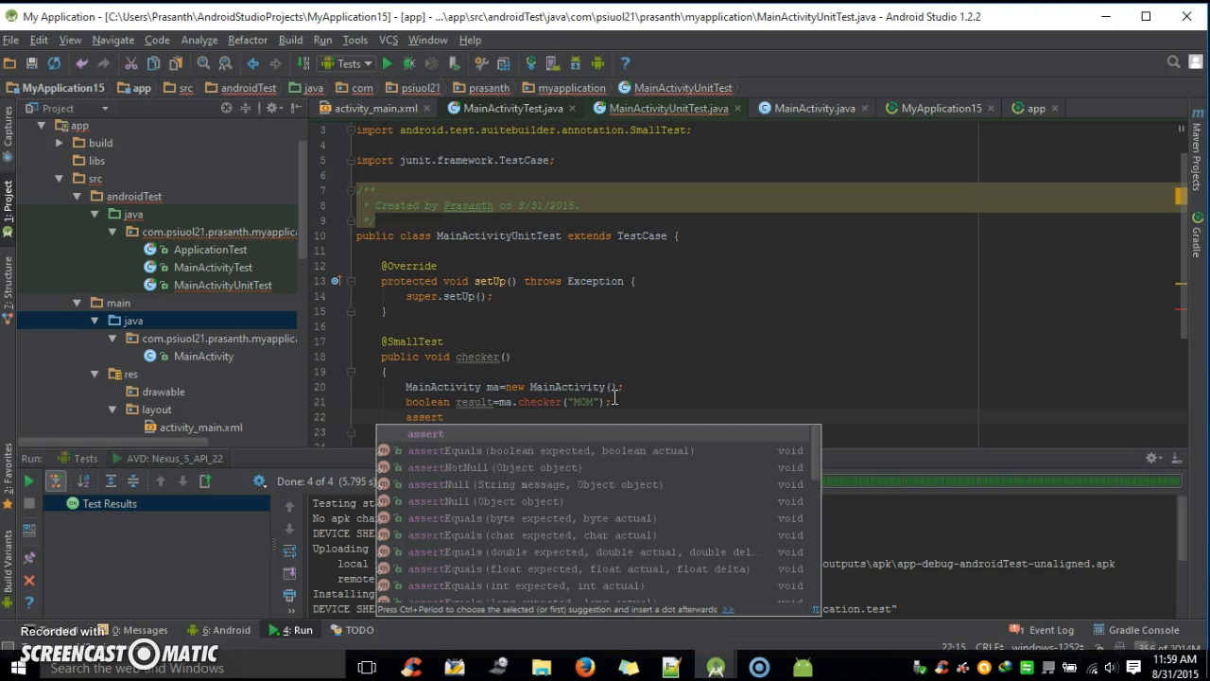
left_click(555, 449)
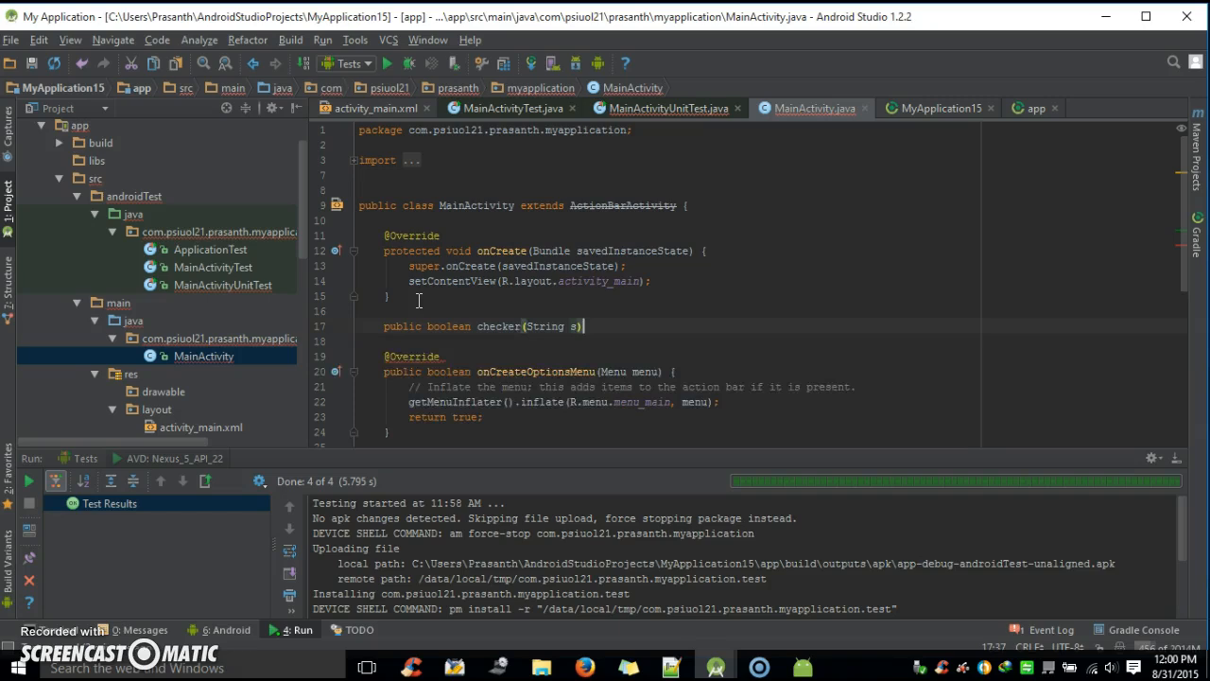
Give MainActivity's checker a placeholder return, then review the test and checker files.
type("return tr")
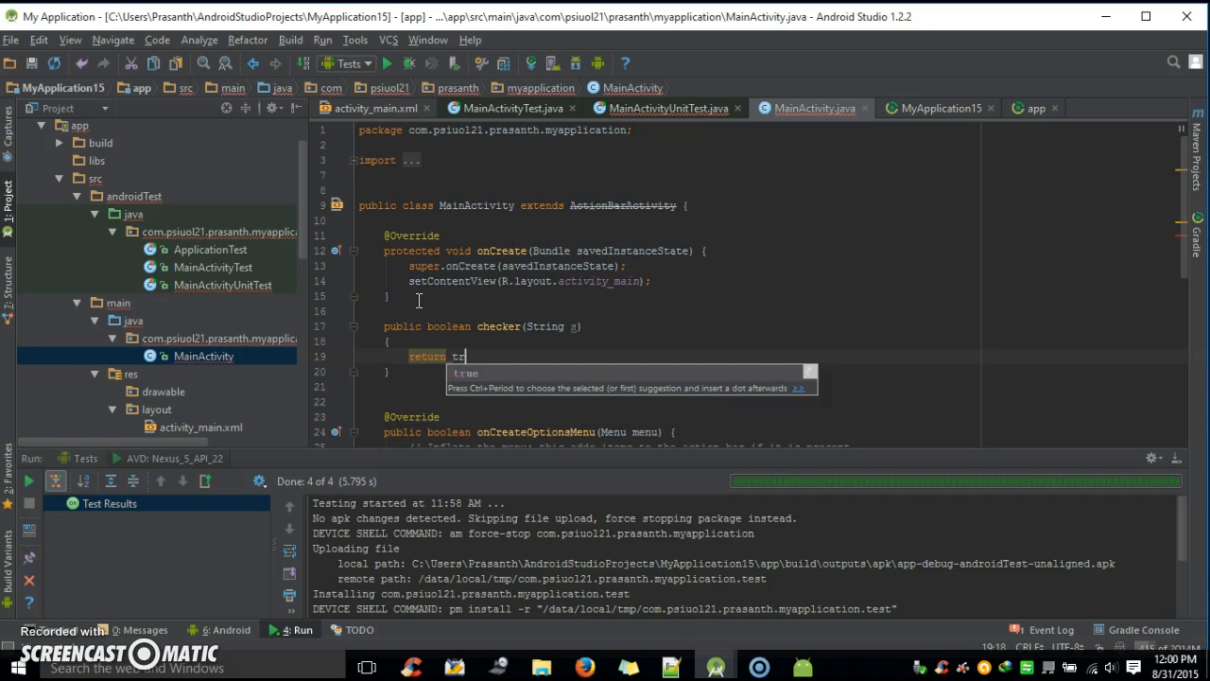
left_click(662, 108)
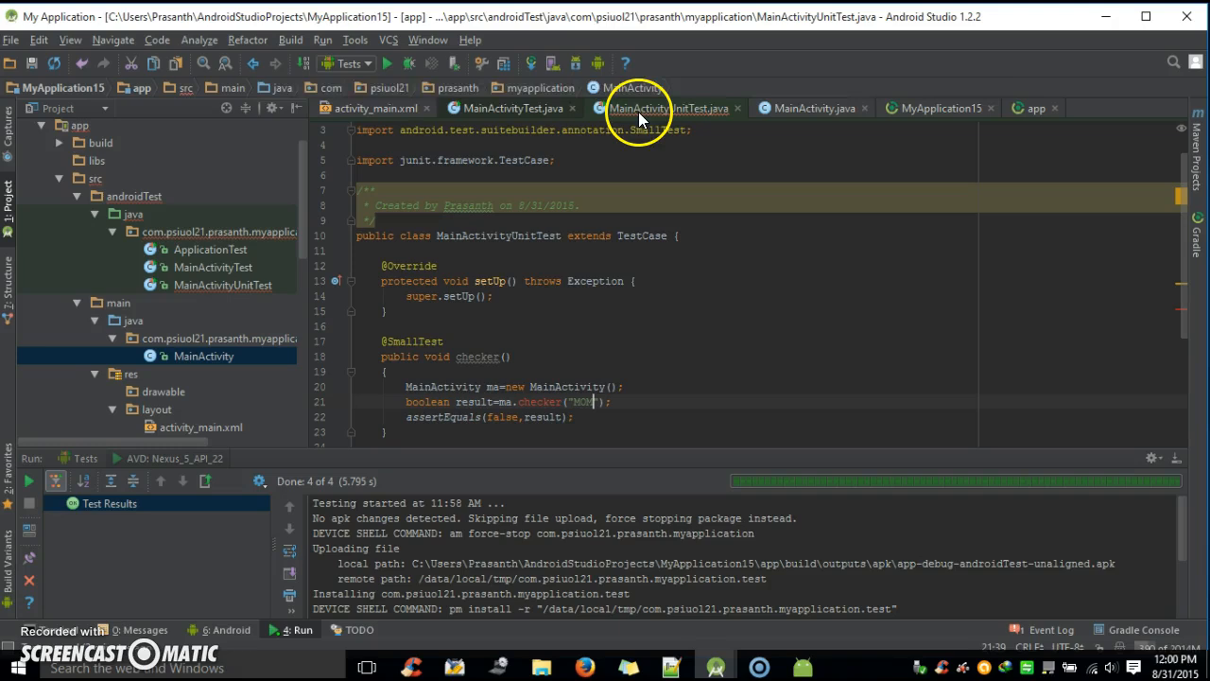
left_click(804, 106)
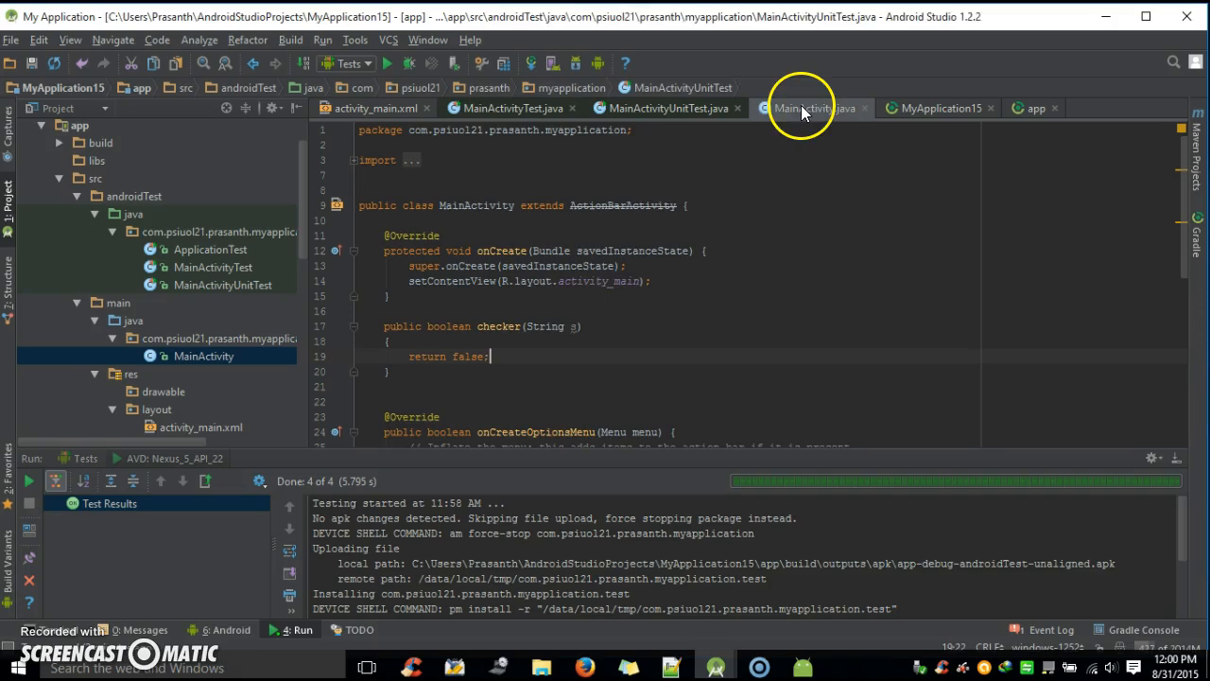
left_click(658, 106)
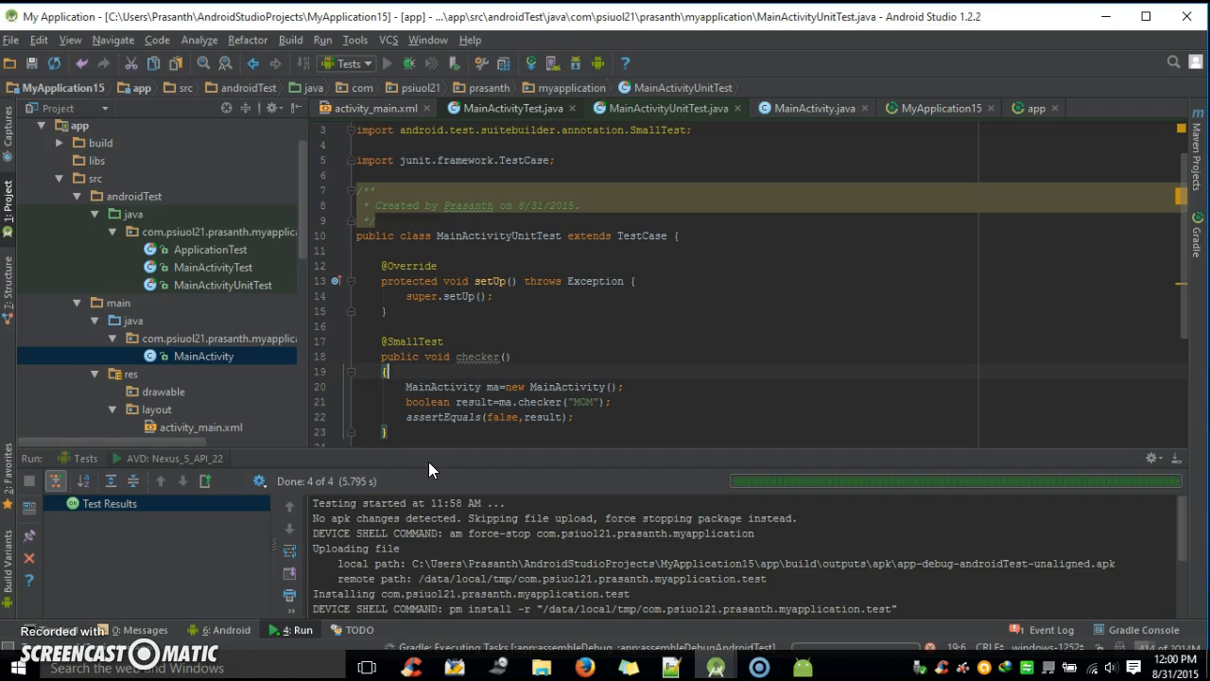
mouse_move(439, 522)
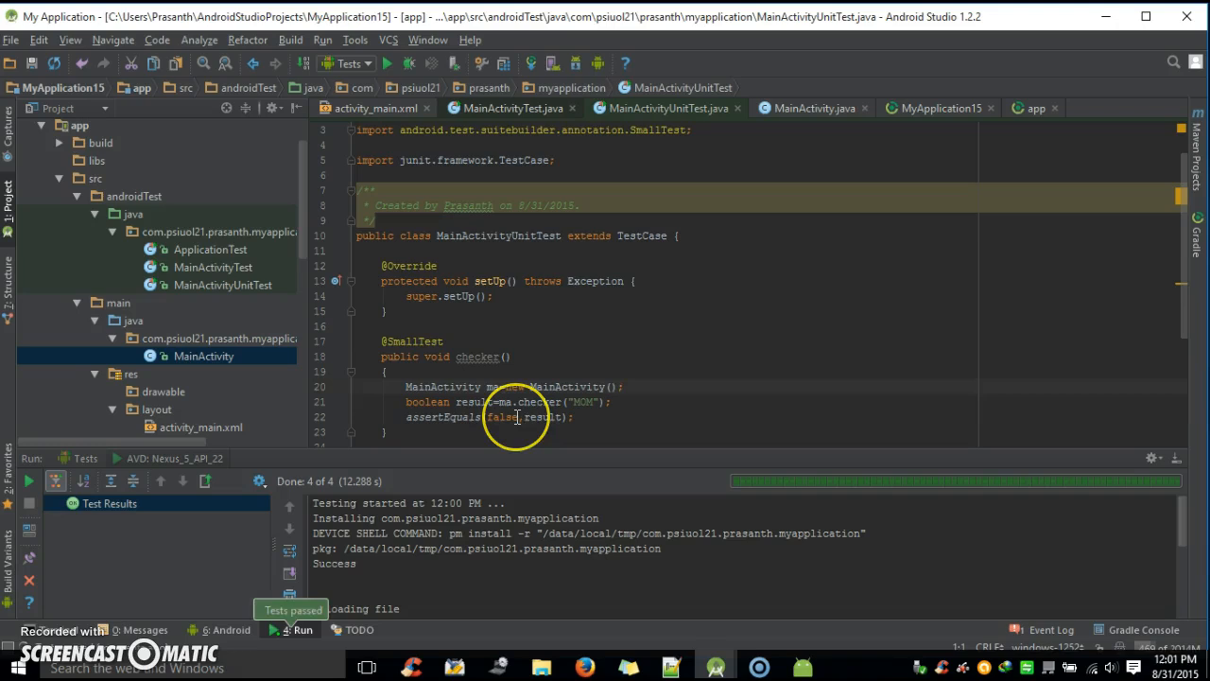
Change the assertion to assertEquals(true, result).
type("true")
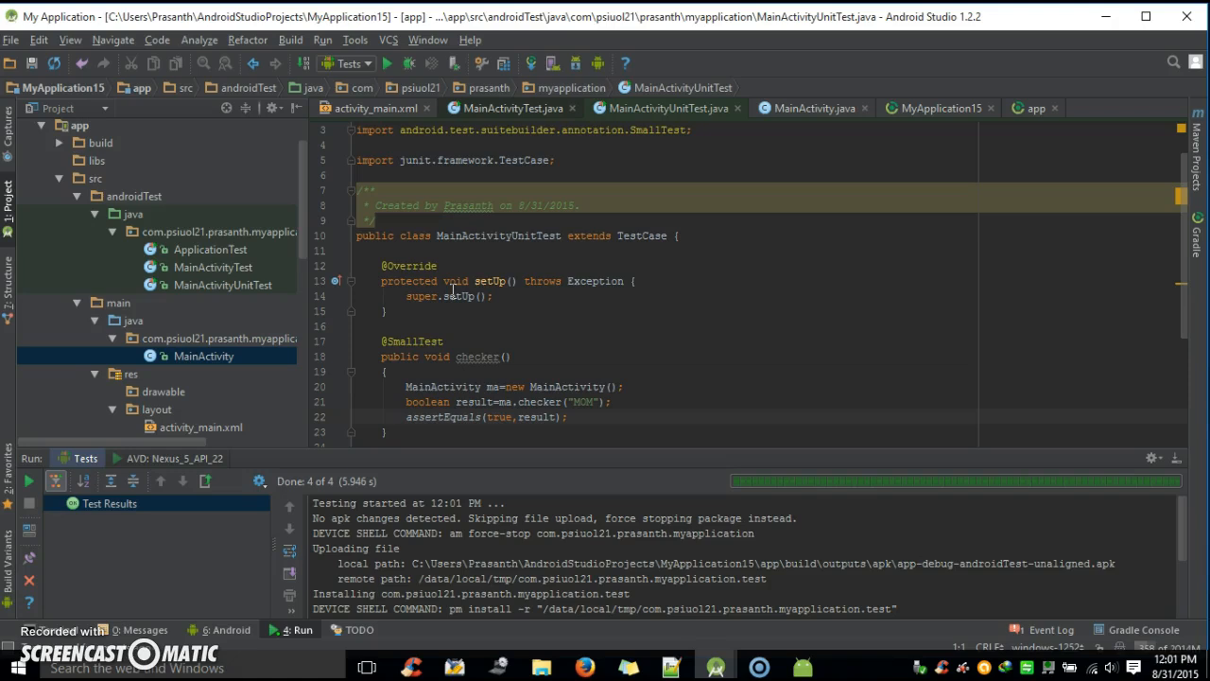
Rename checker() to testchecker() and rerun the tests, getting the expected-true failure.
left_click(458, 340)
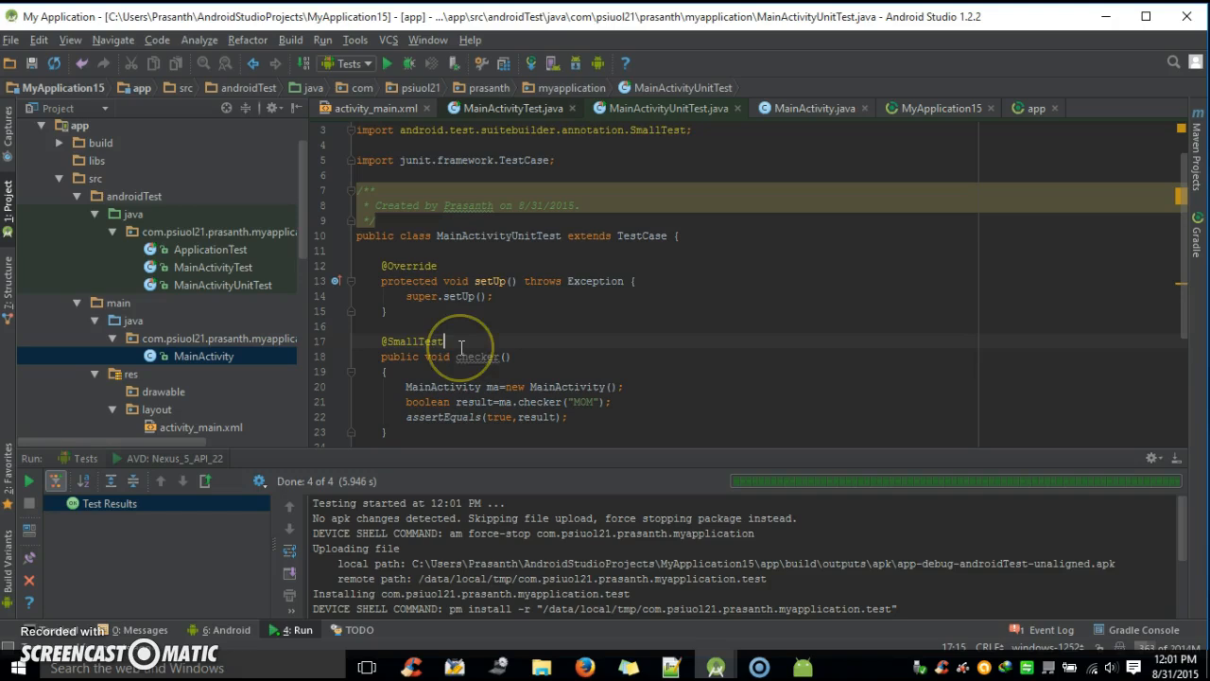
type("test")
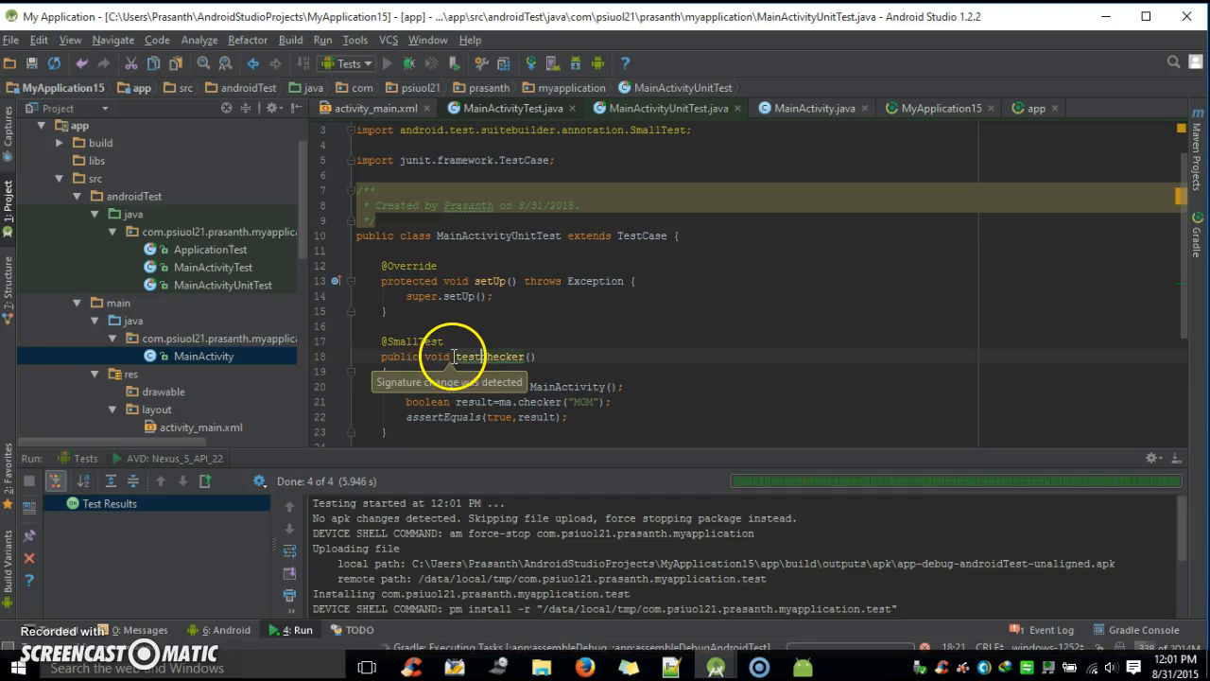
left_click(386, 62)
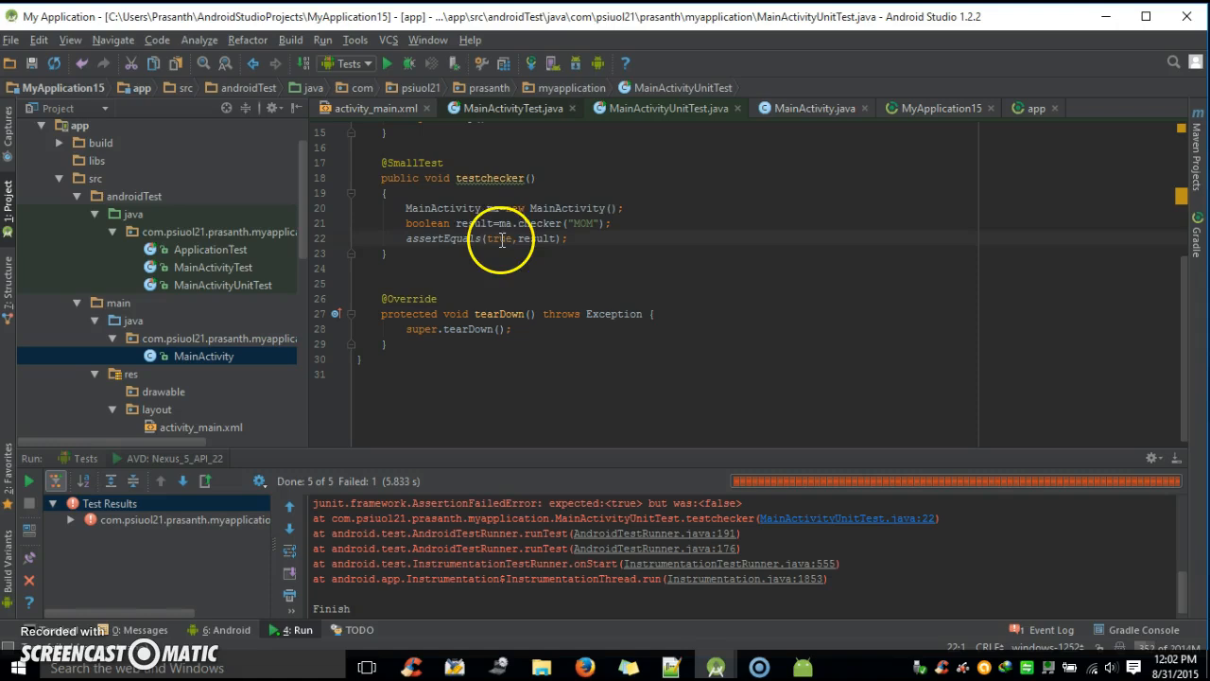
left_click(805, 106)
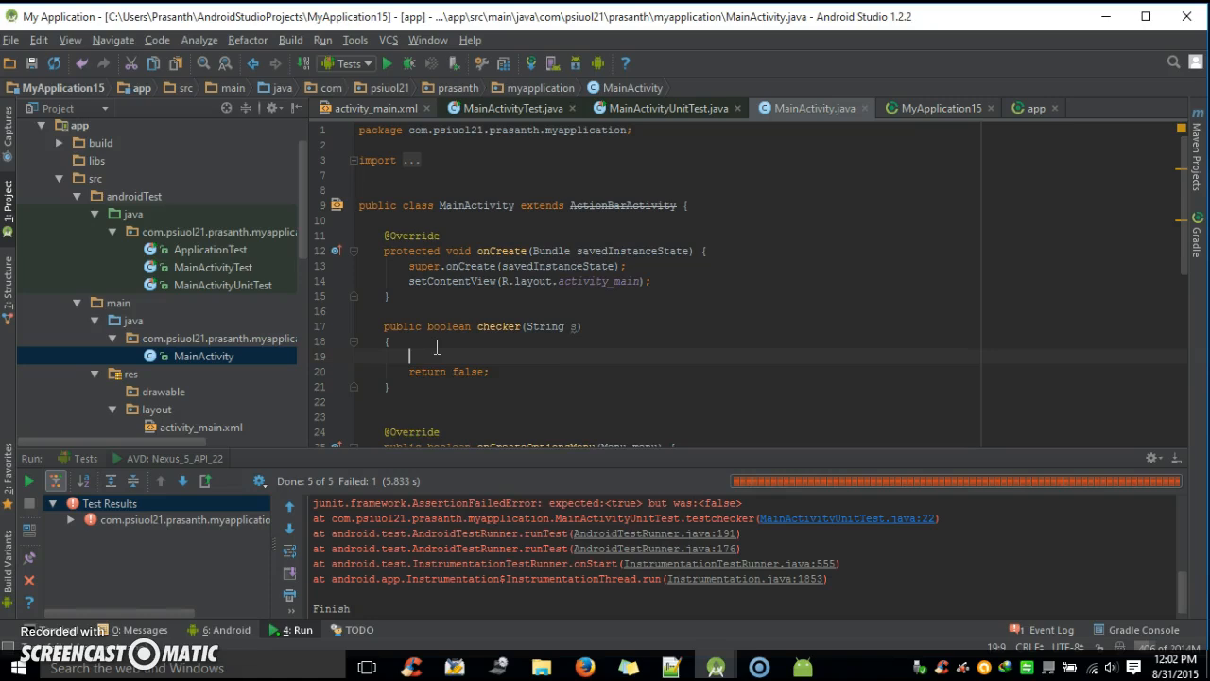
Write the loop header for(int i=0, int j=s.length()-1; i<=s.length()/2; i++, j--).
type("for(int i)")
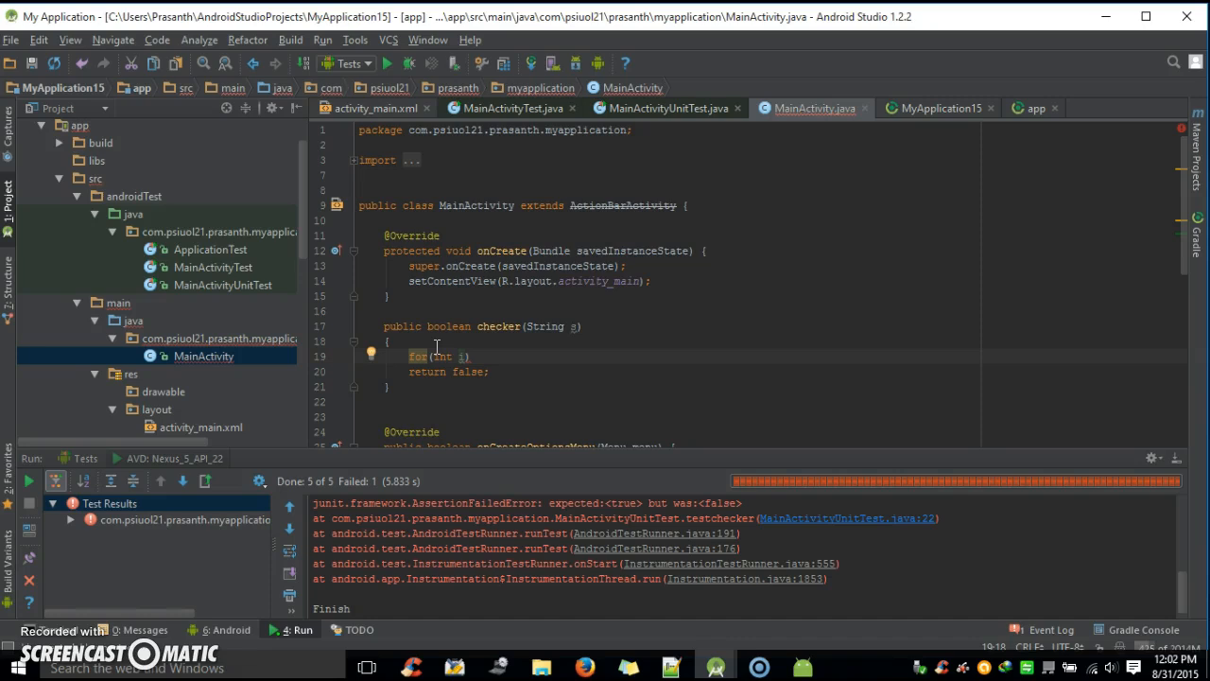
type("=0,int")
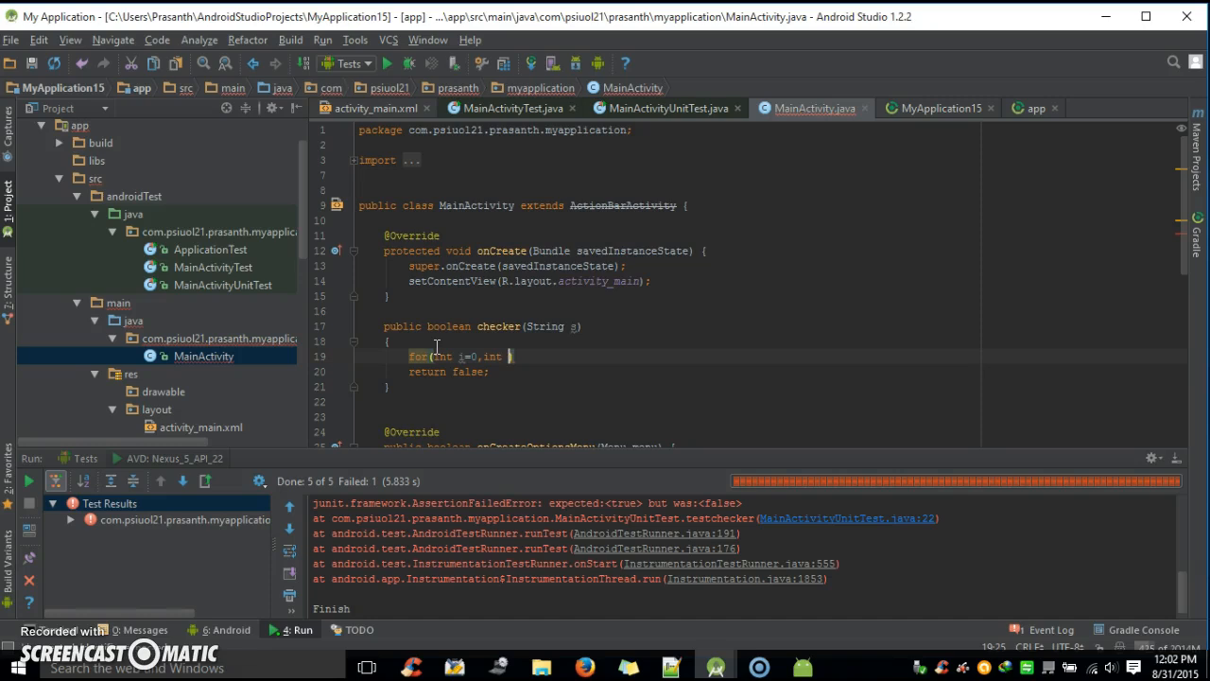
type("=s.length()-1;)")
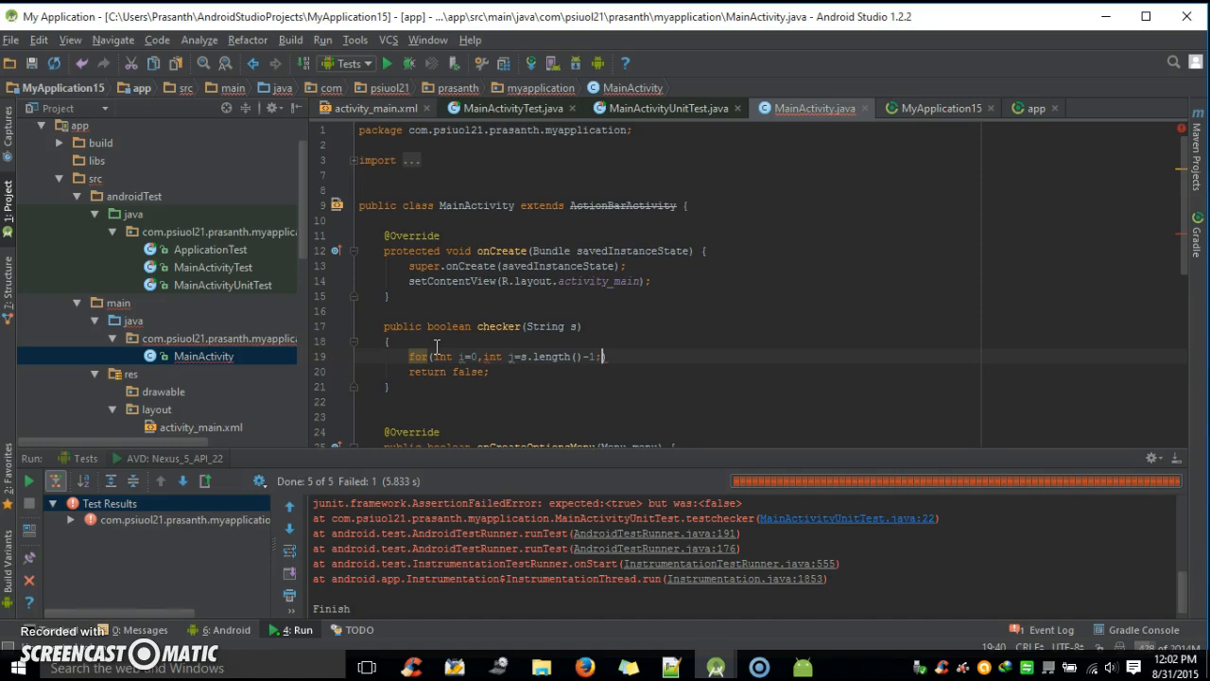
type("i<")
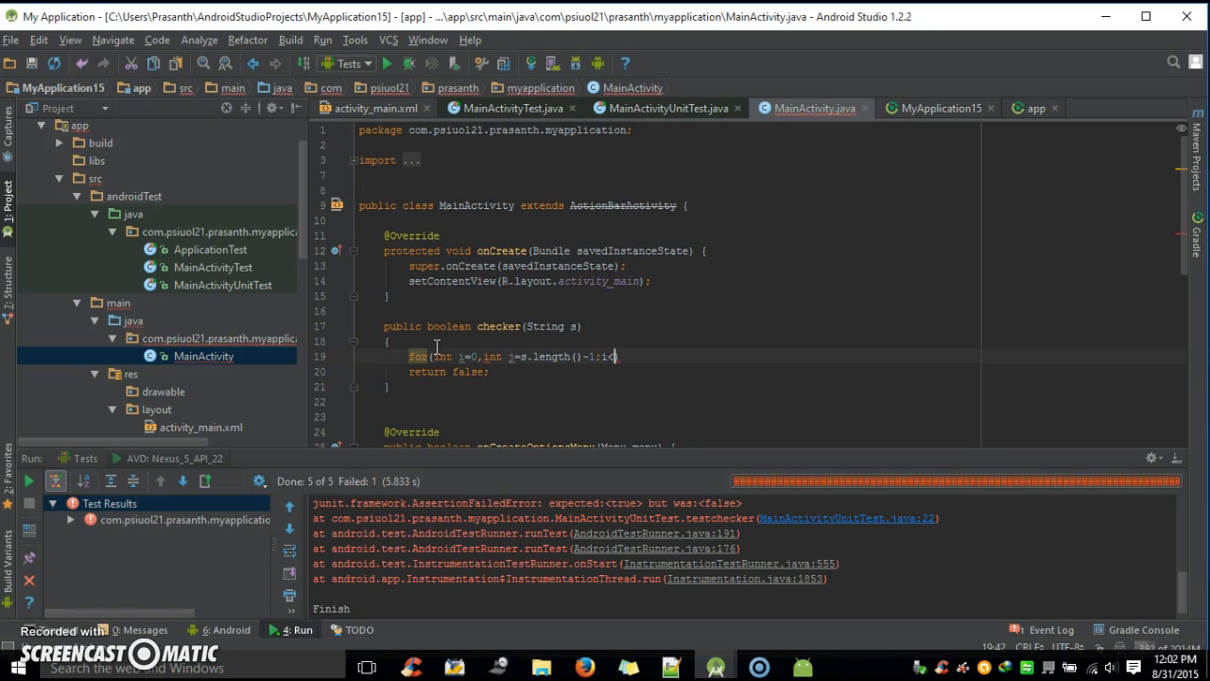
type("<=s.length(")
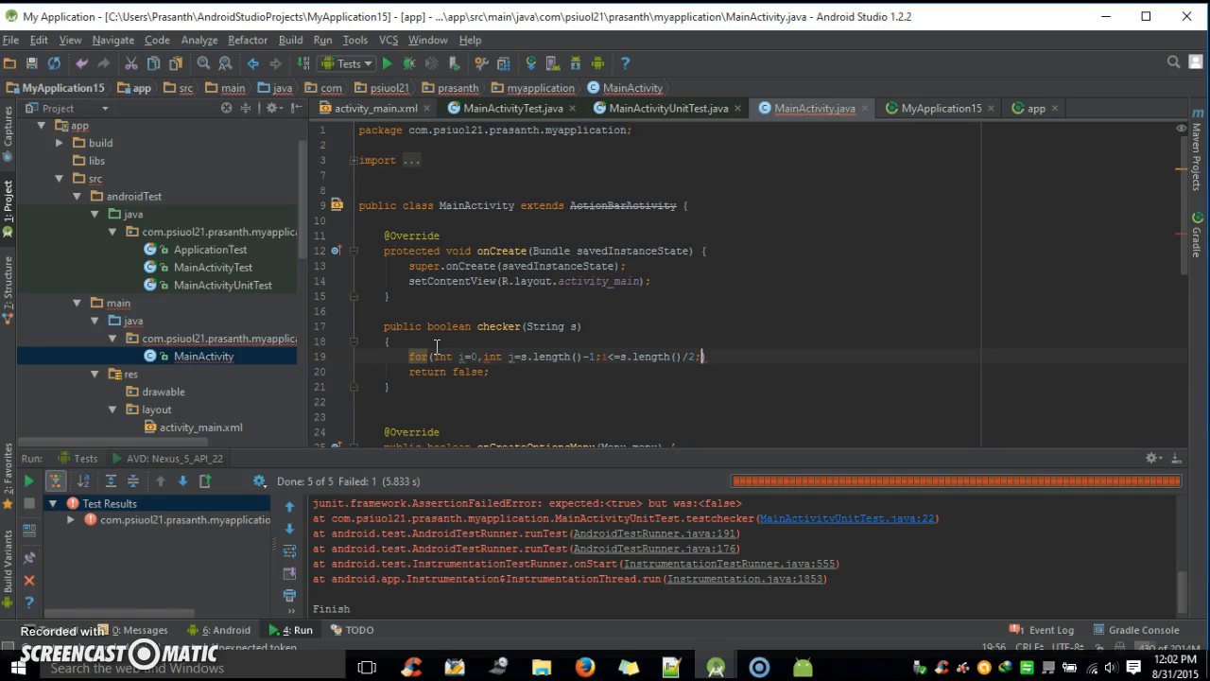
type(";i++,j--)")
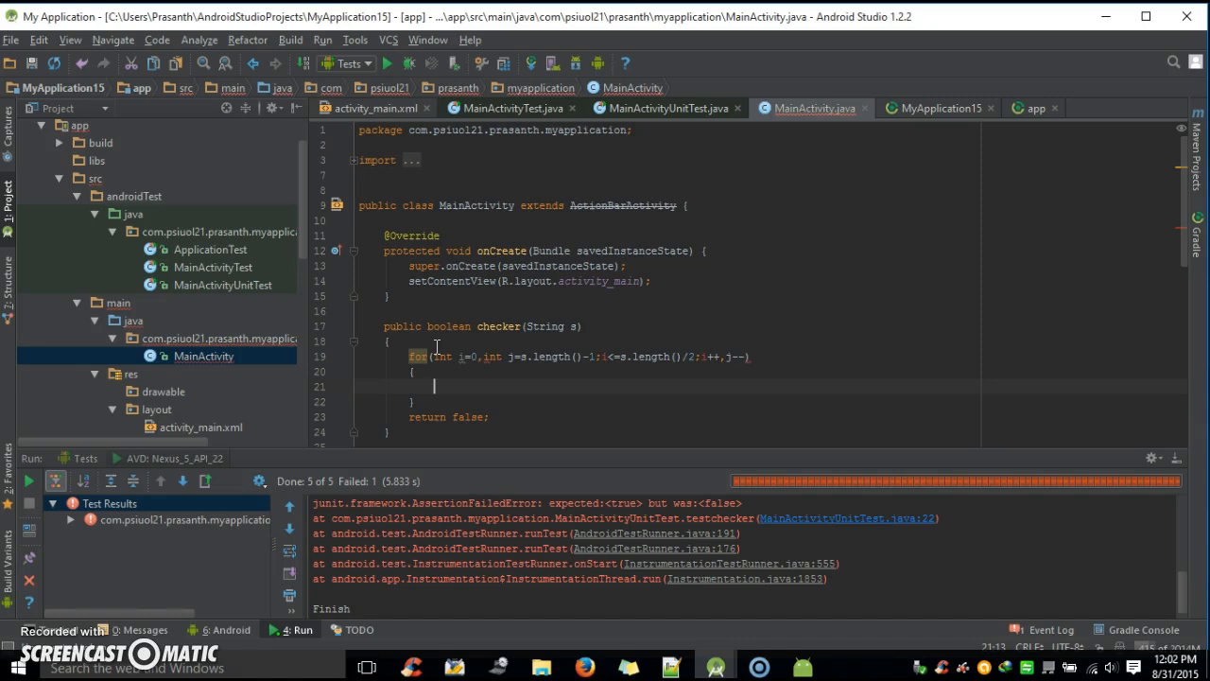
Inside the loop, continue when s.charAt(i)==s.charAt(j).
type("if(s.charAt())")
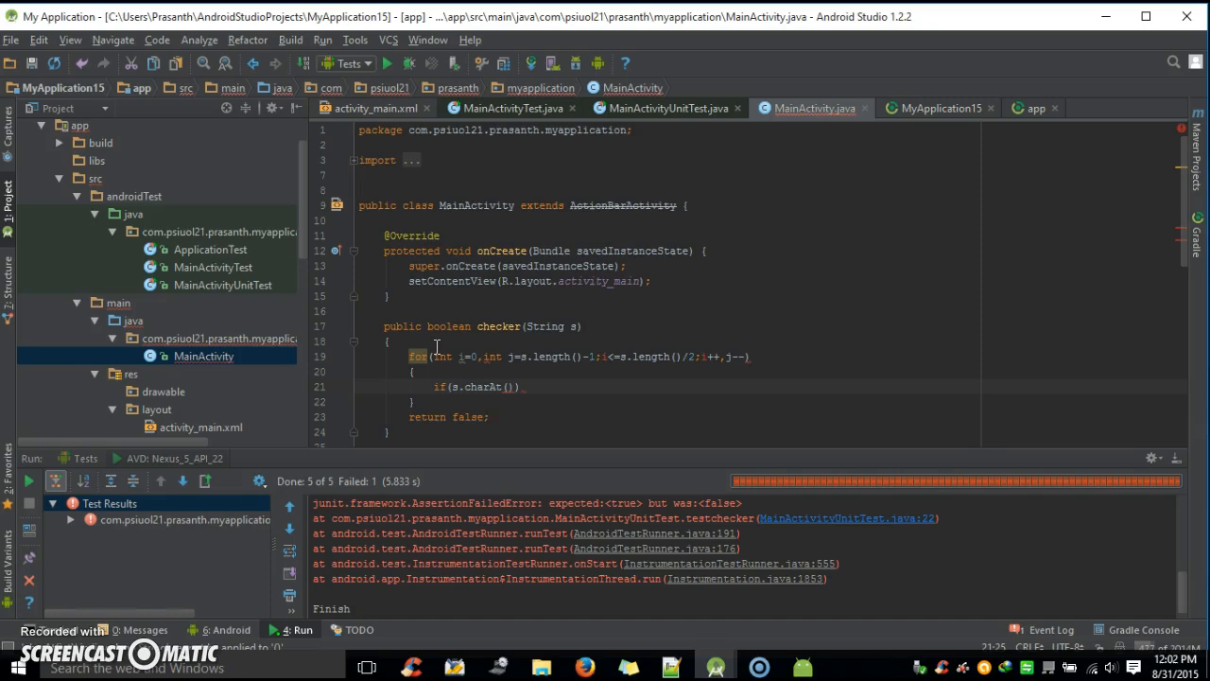
type("i)==s.charAt(j))")
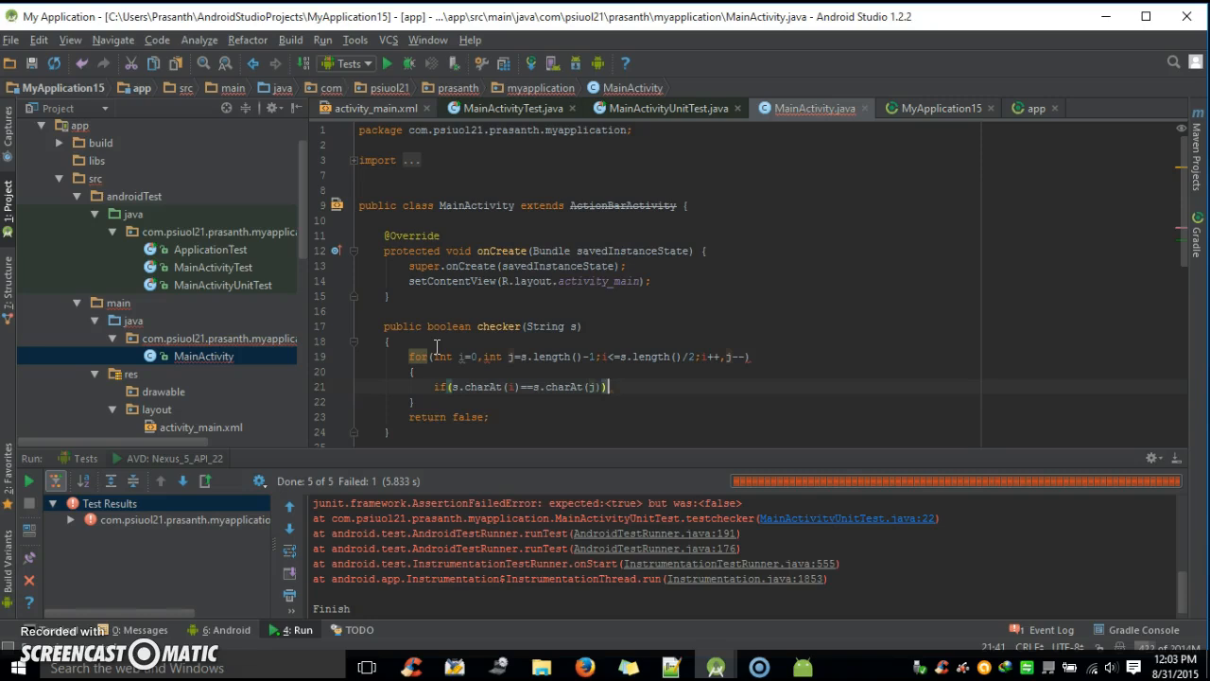
type("continue;")
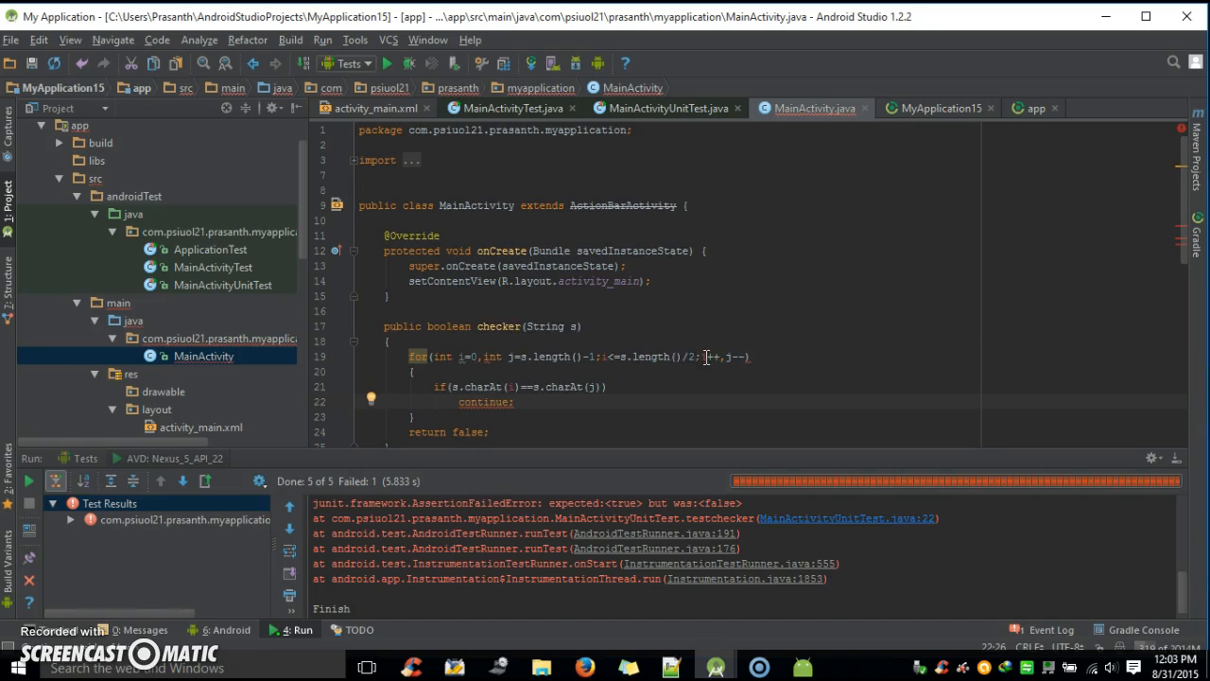
mouse_move(446, 356)
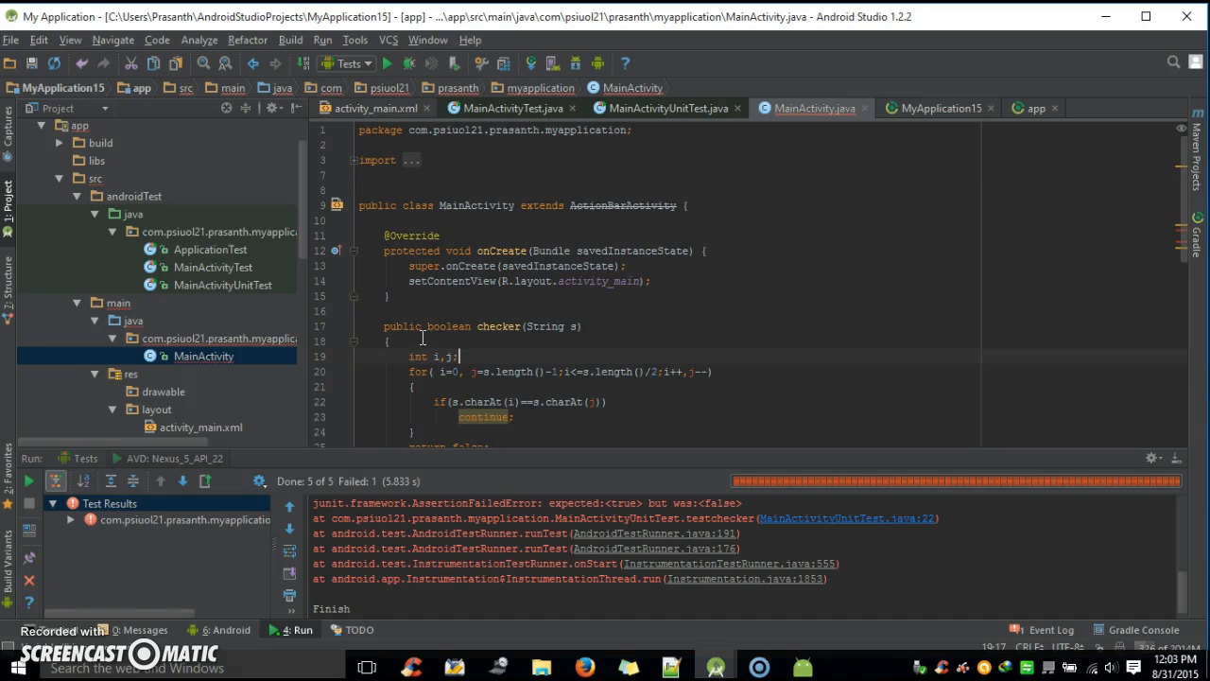
mouse_move(514, 416)
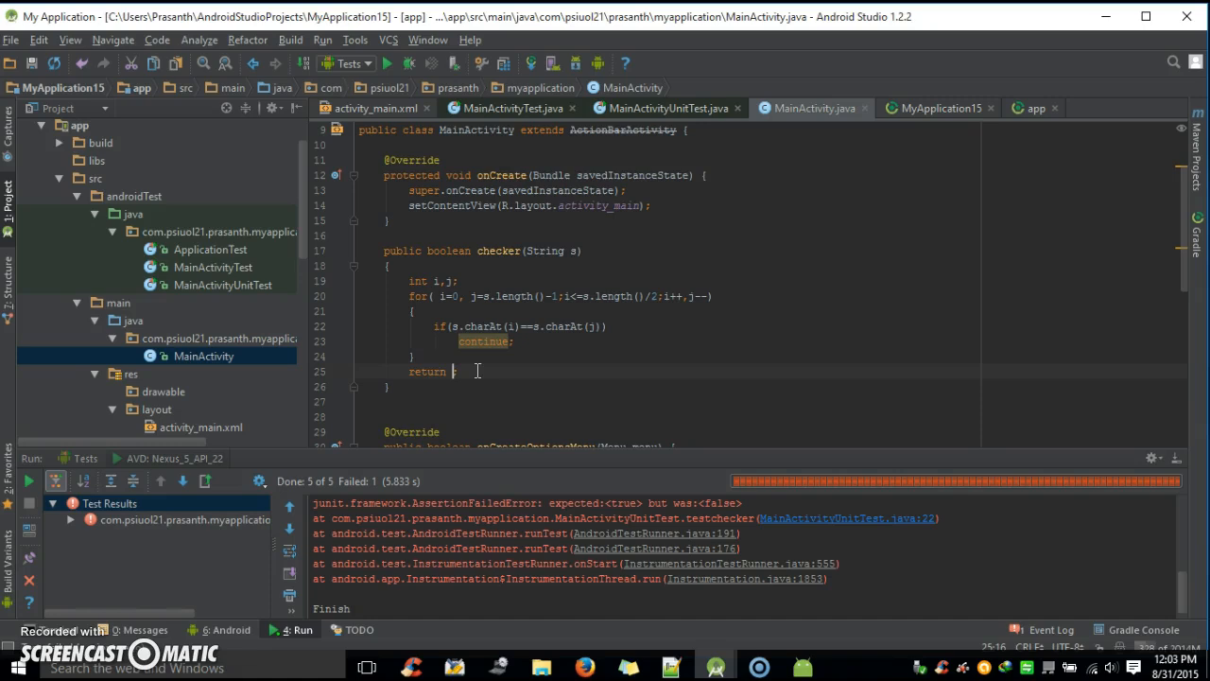
Add else return false; for mismatched characters in the loop.
type("else t")
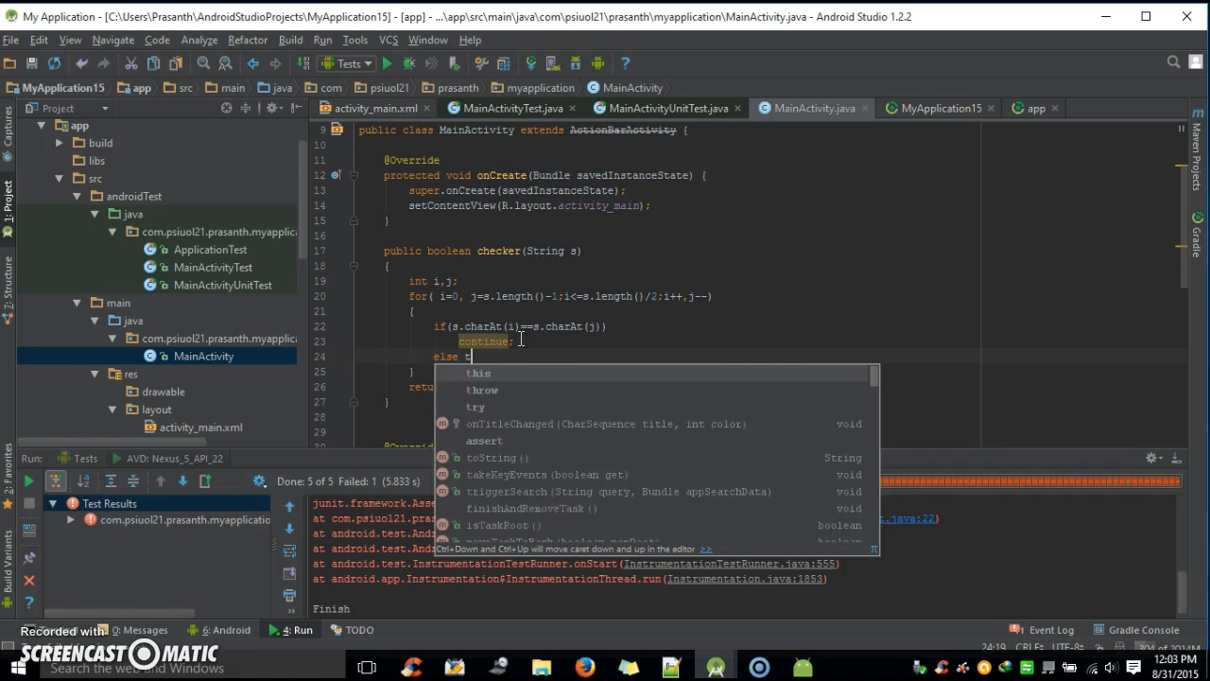
type("return false;")
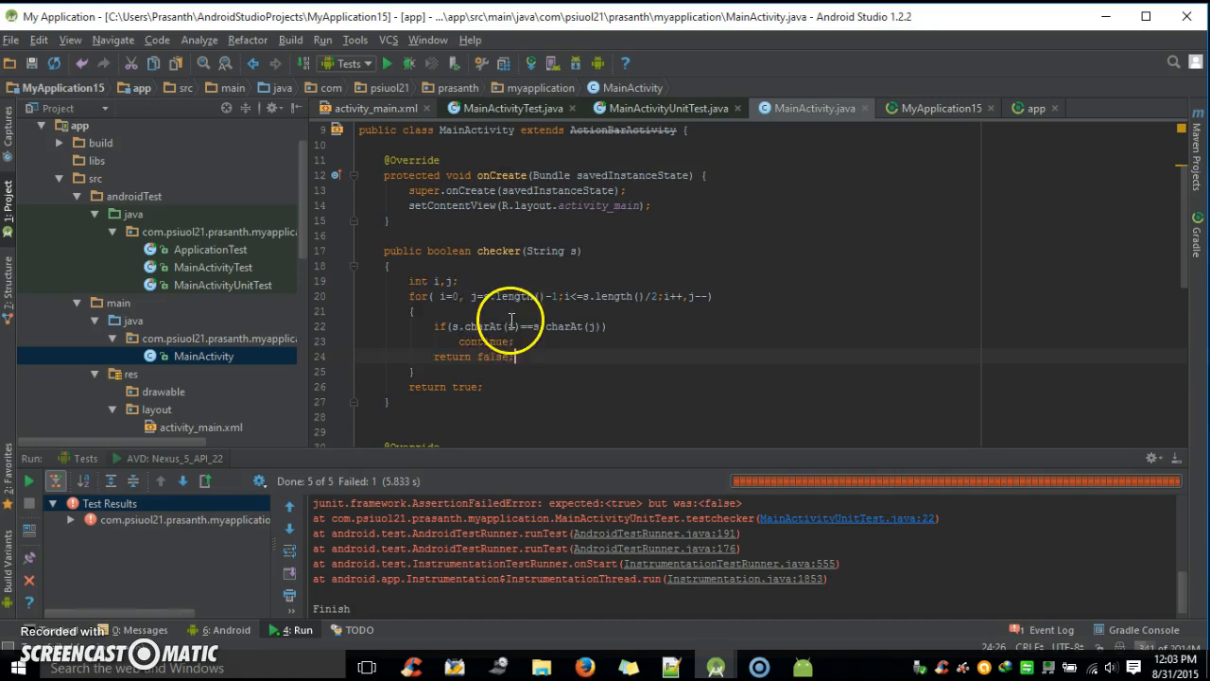